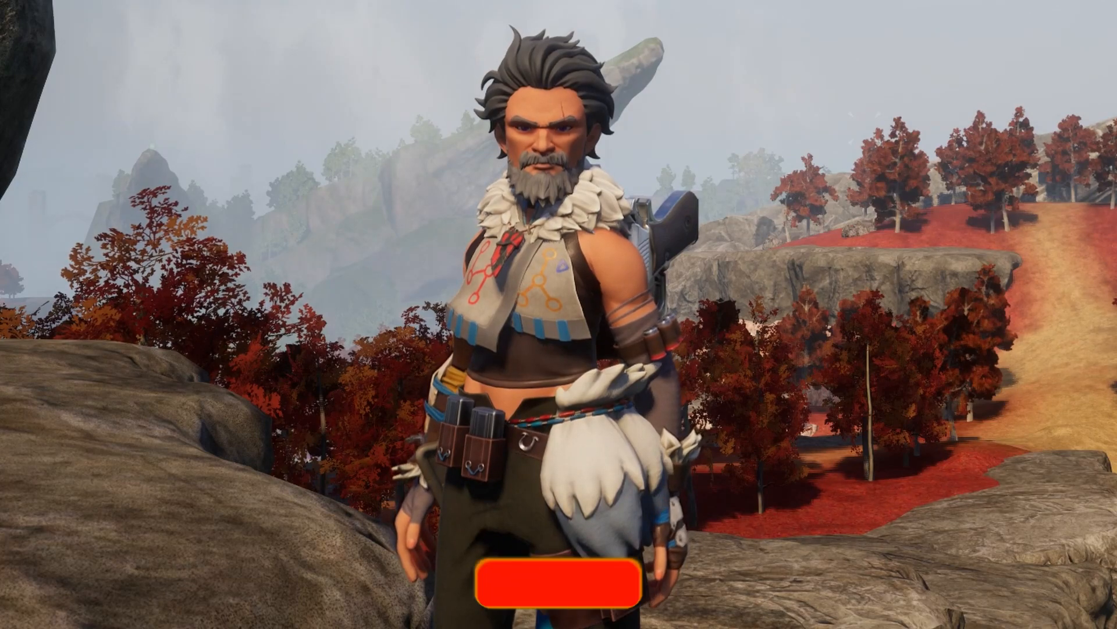
Step: Download the UE4SS_v3.0.1.zip asset from the v3.0.1 release into Palworld Mods
click(274, 9)
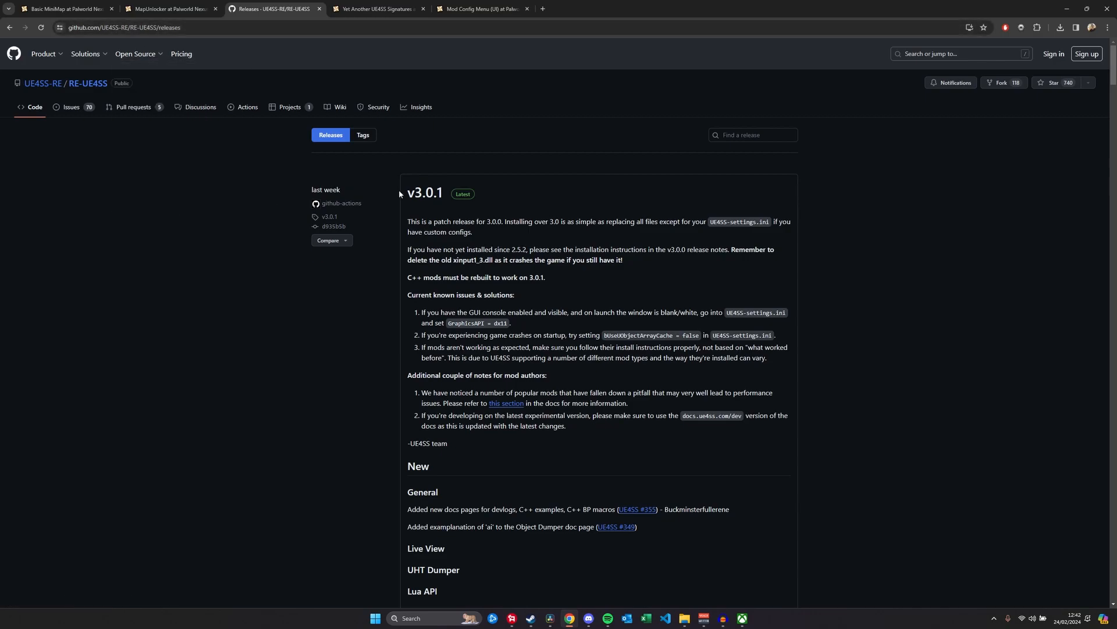
mouse_move(240, 311)
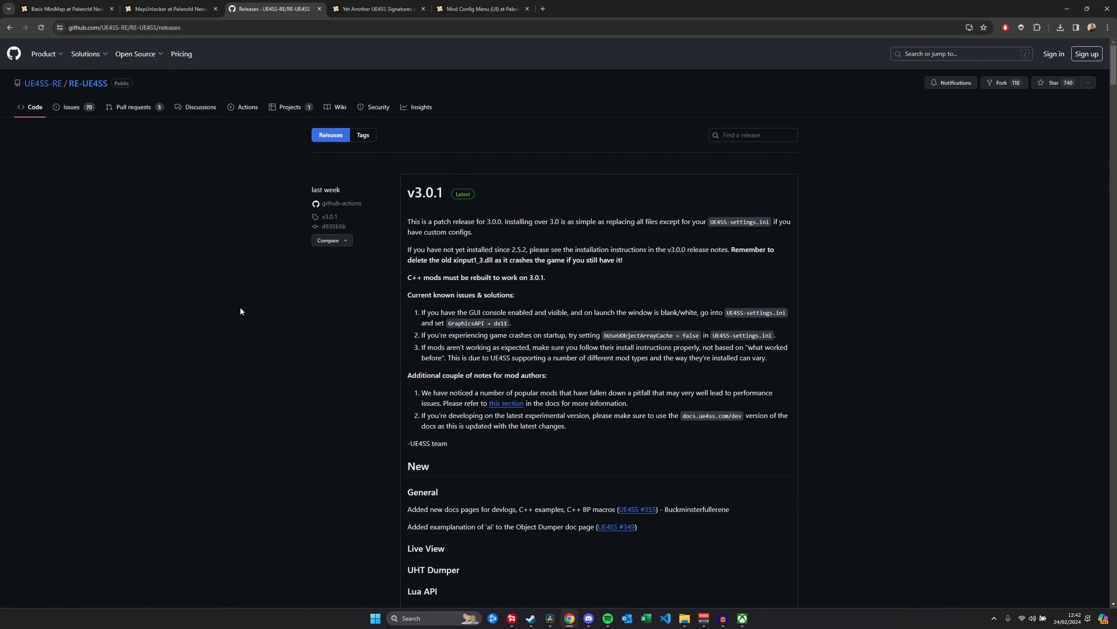
scroll(down, 3)
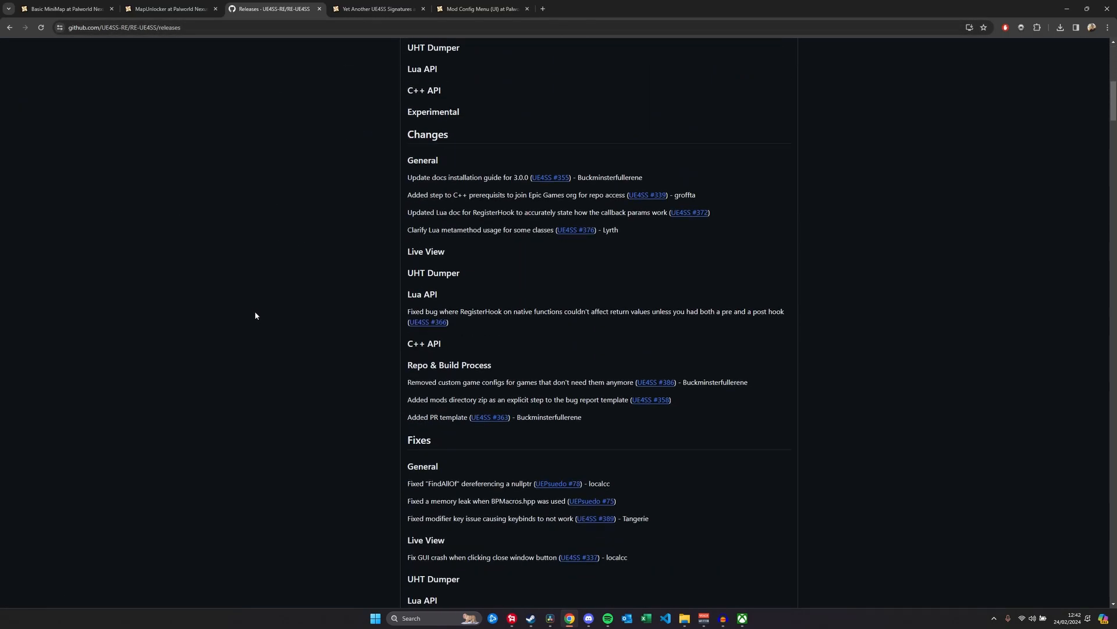
scroll(down, 3)
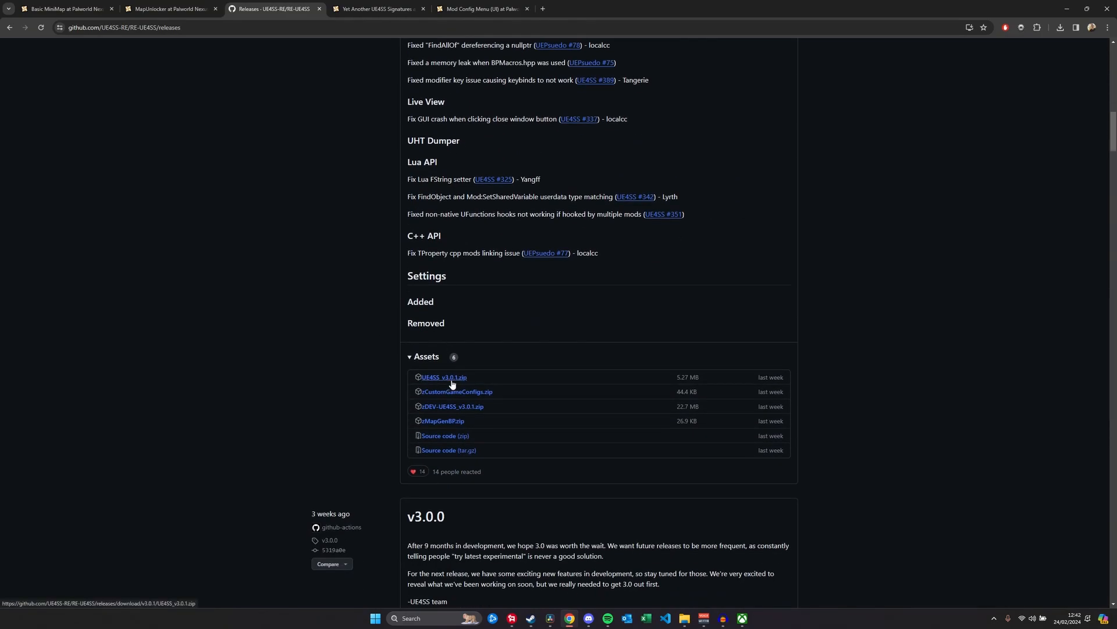
click(443, 378)
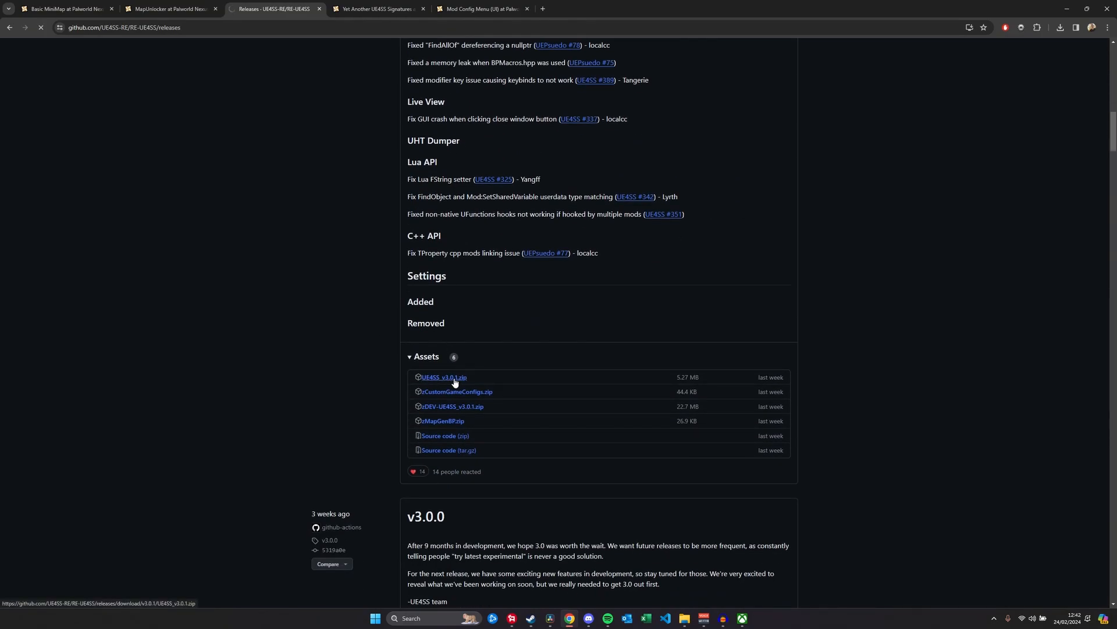
click(442, 379)
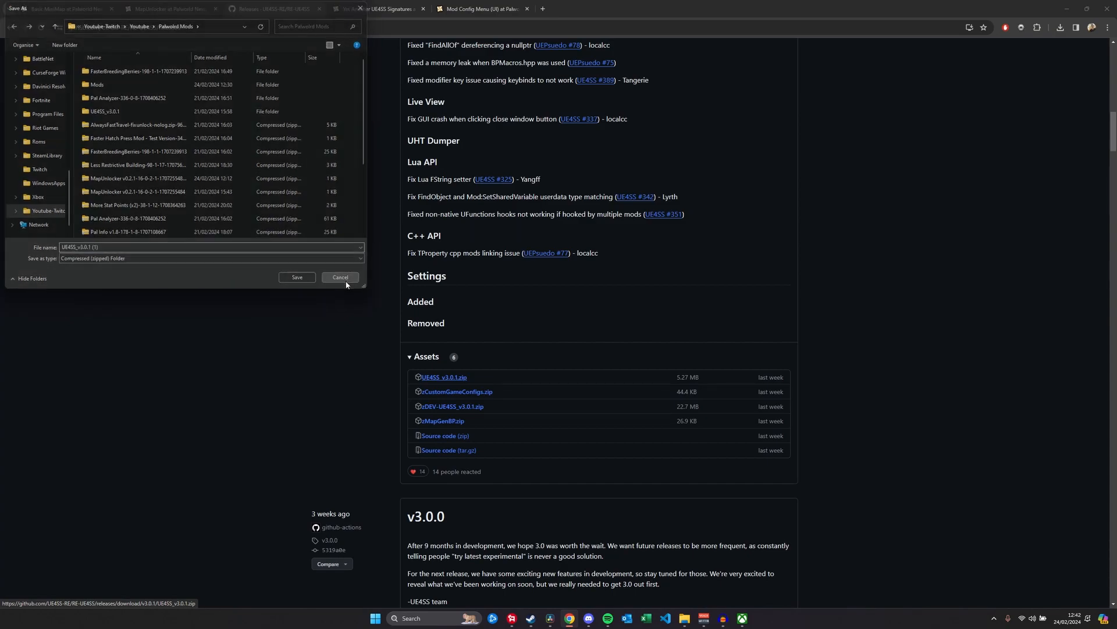
Step: Cancel the duplicate save, open Steam's Palworld folder, and select UE4SS_v3.0.1.zip in Palworld Mods
click(340, 278)
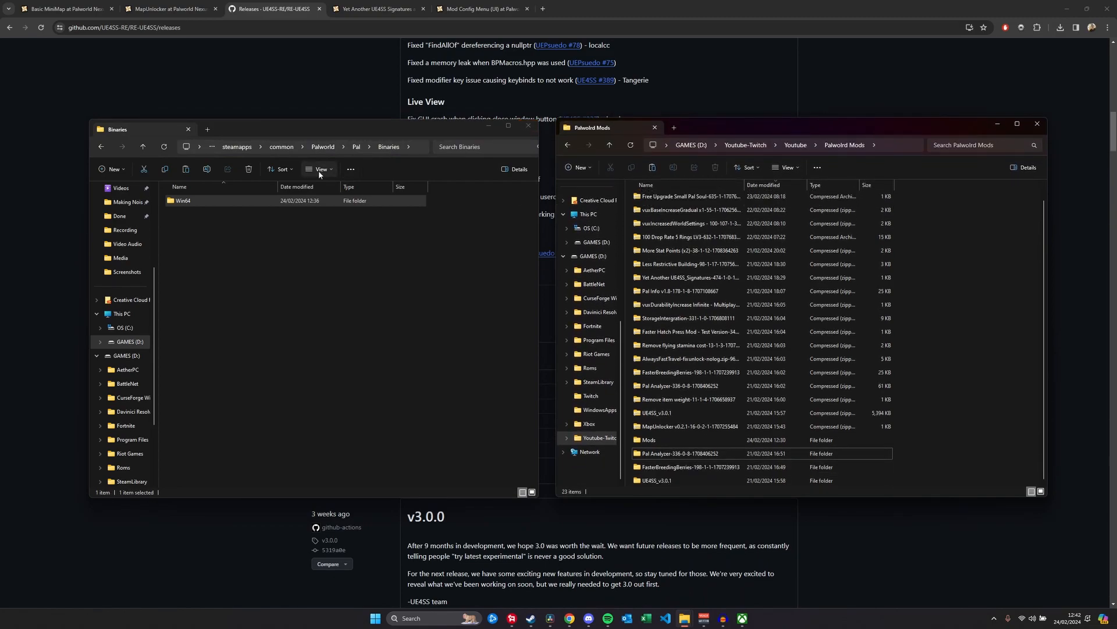
click(183, 200)
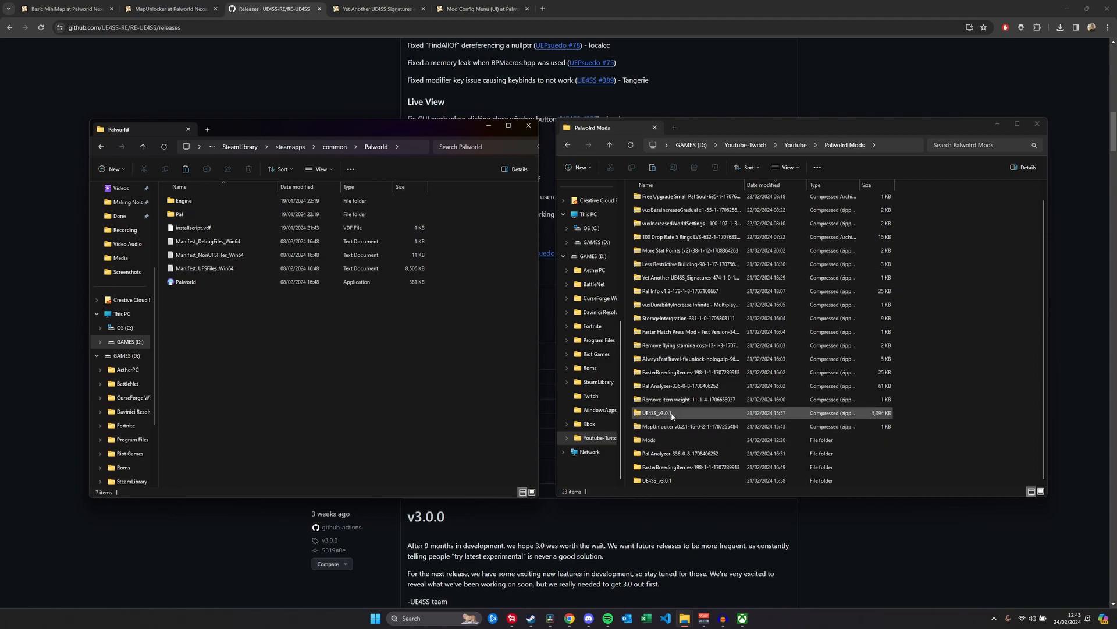
click(660, 413)
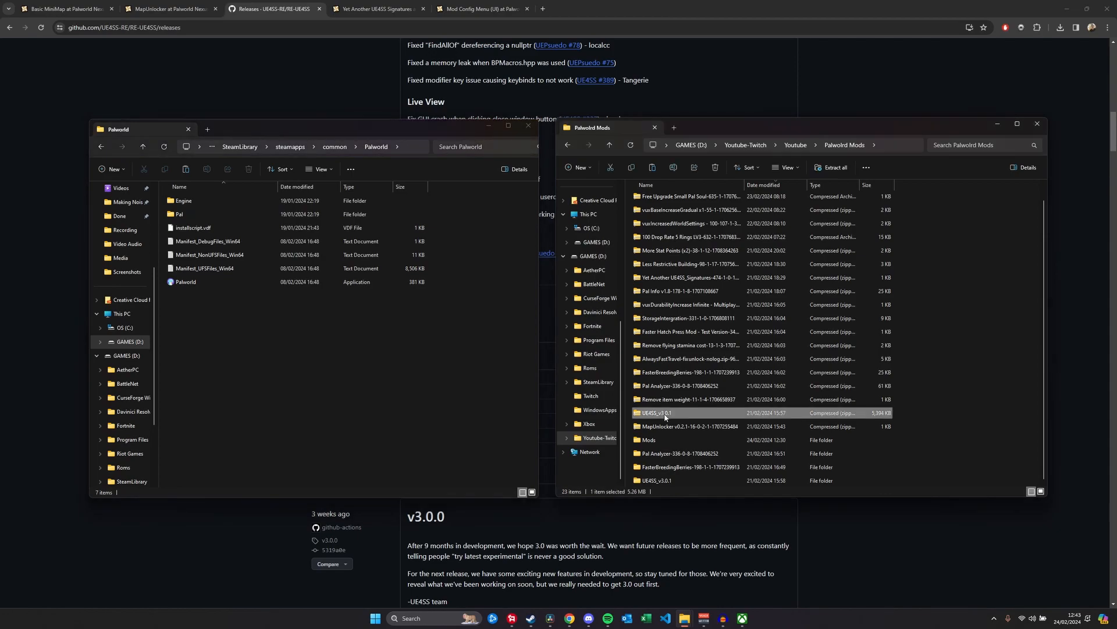
mouse_move(670, 413)
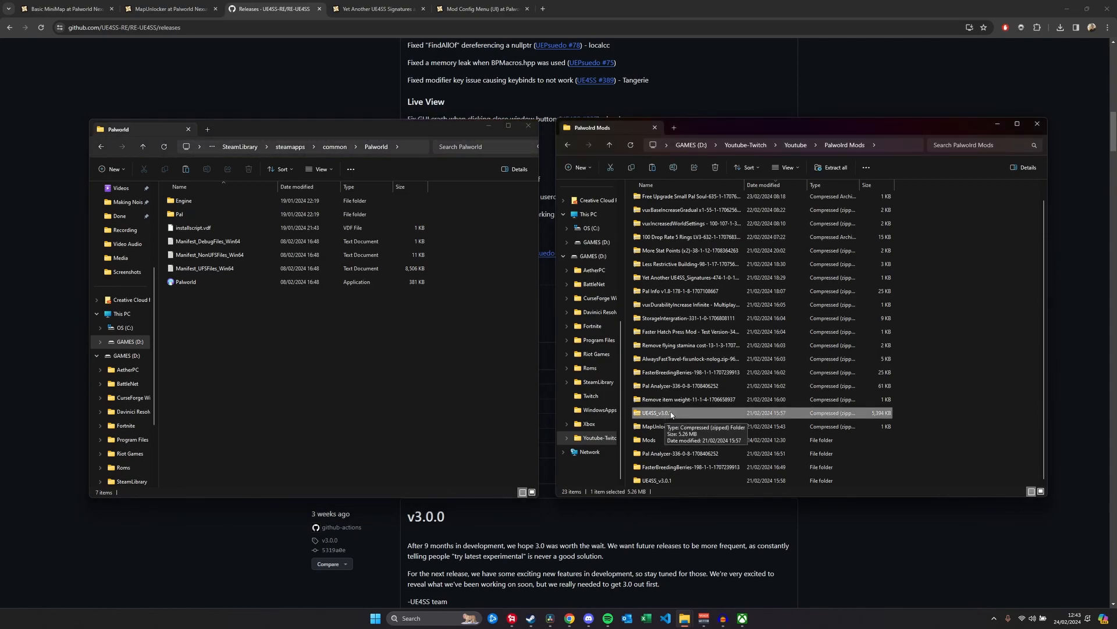
Step: Extract All from the UE4SS_v3.0.1 zip to Pal\Binaries\Win64, overwriting same-named files
right_click(669, 413)
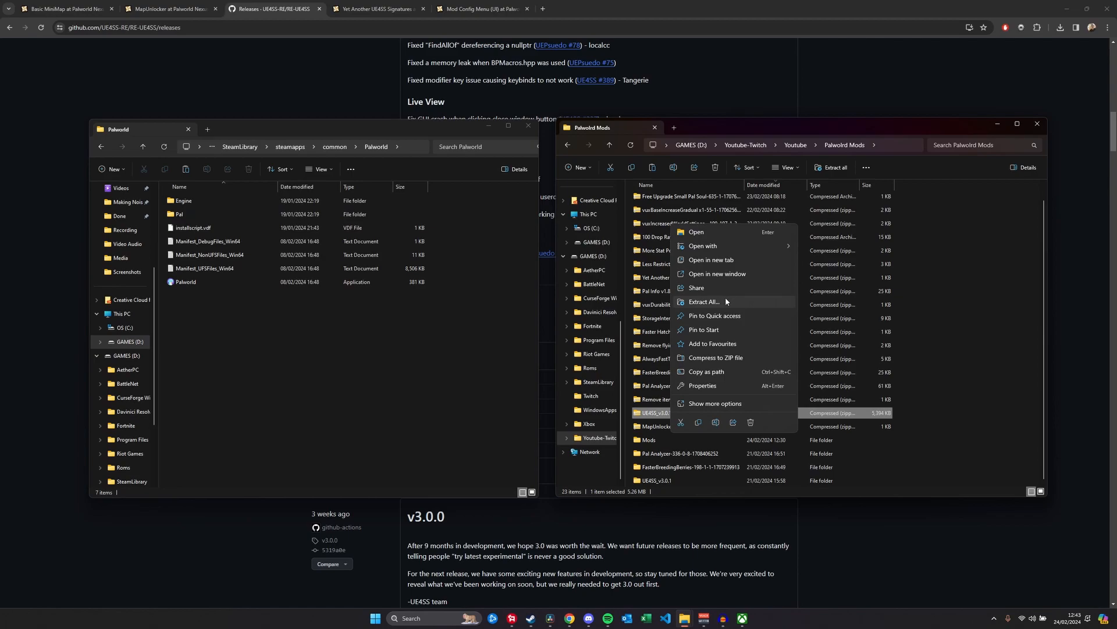
click(704, 303)
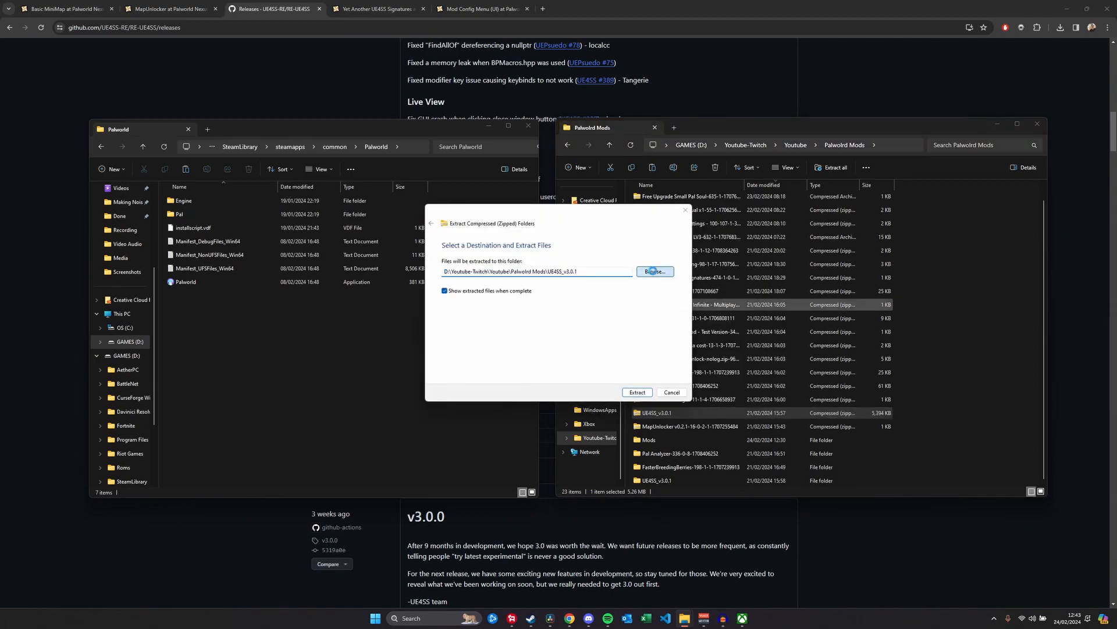
click(654, 272)
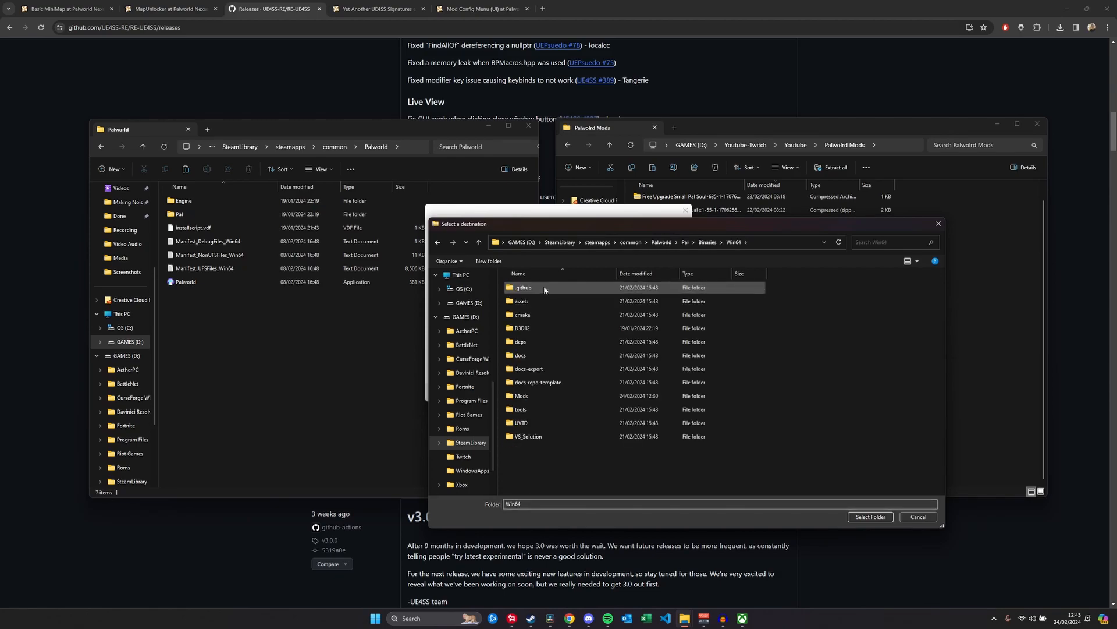
click(521, 355)
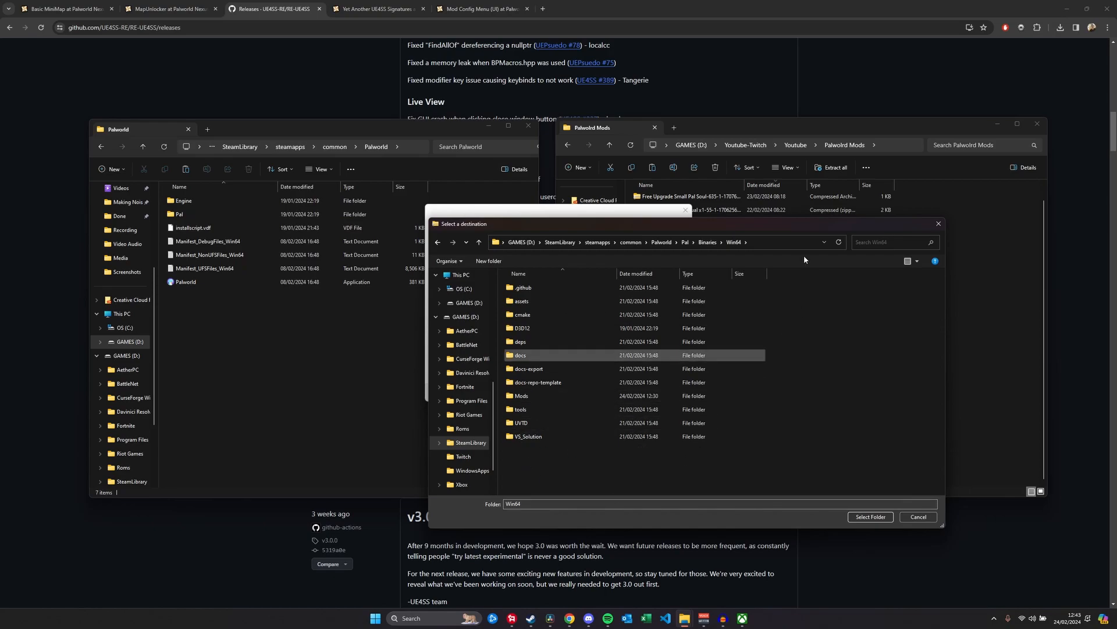
click(521, 395)
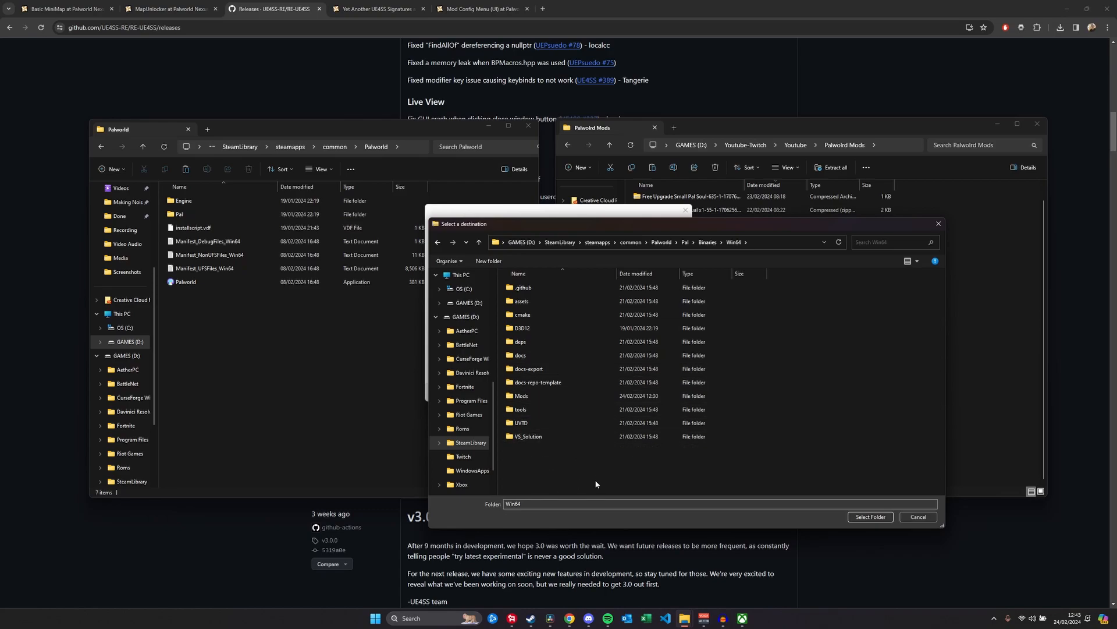
click(869, 517)
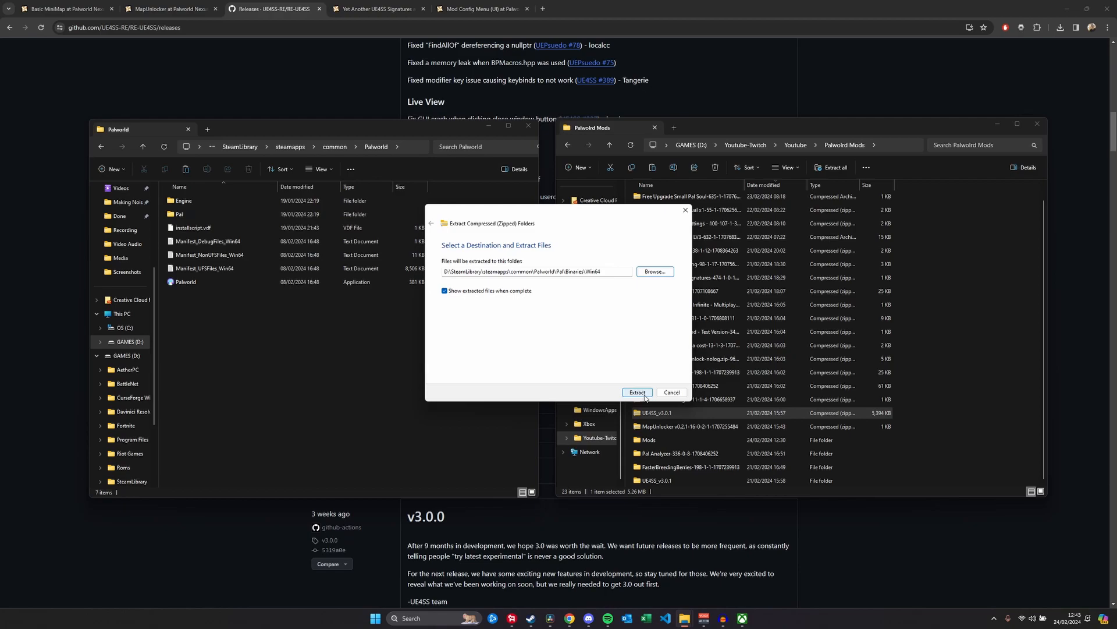
click(635, 391)
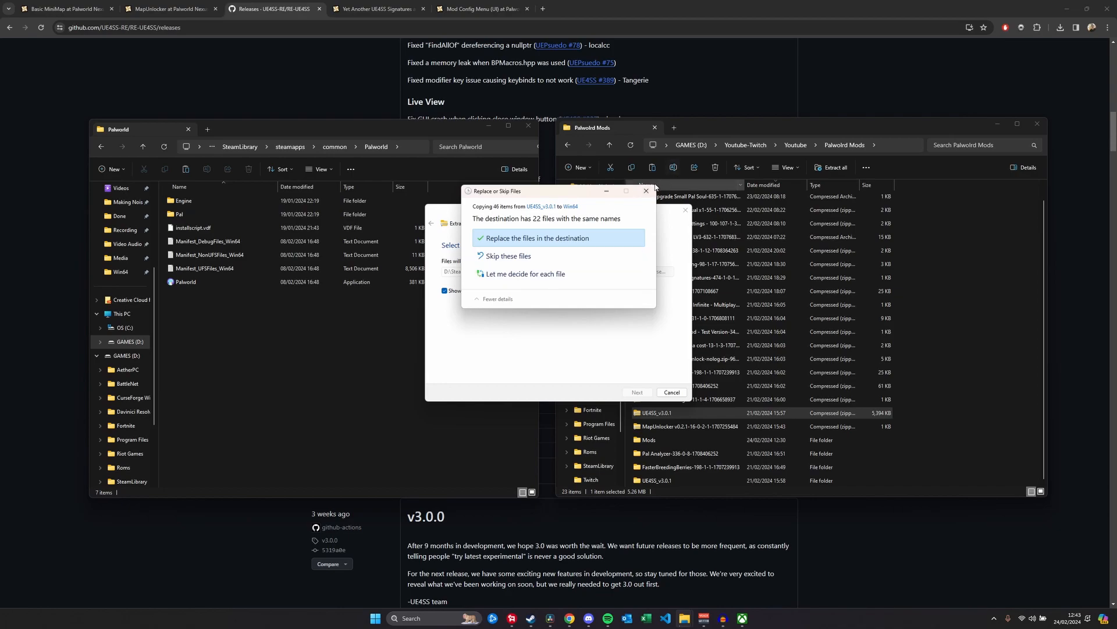
click(536, 238)
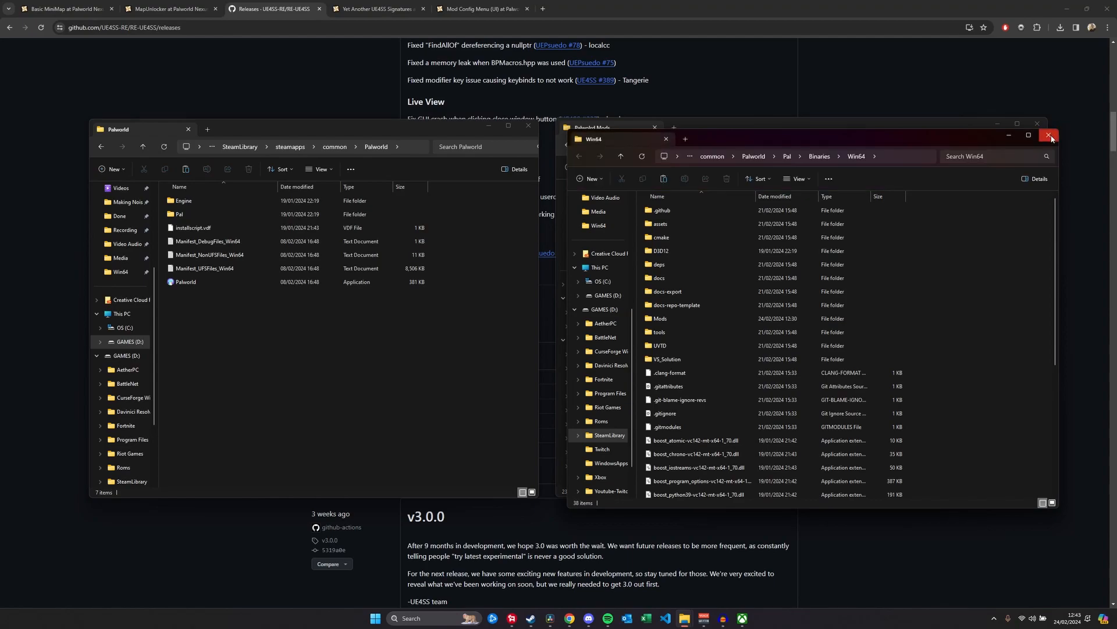
Step: Close the extra Win64 window and open Win64's Mods folder to view the mod folders
click(1050, 135)
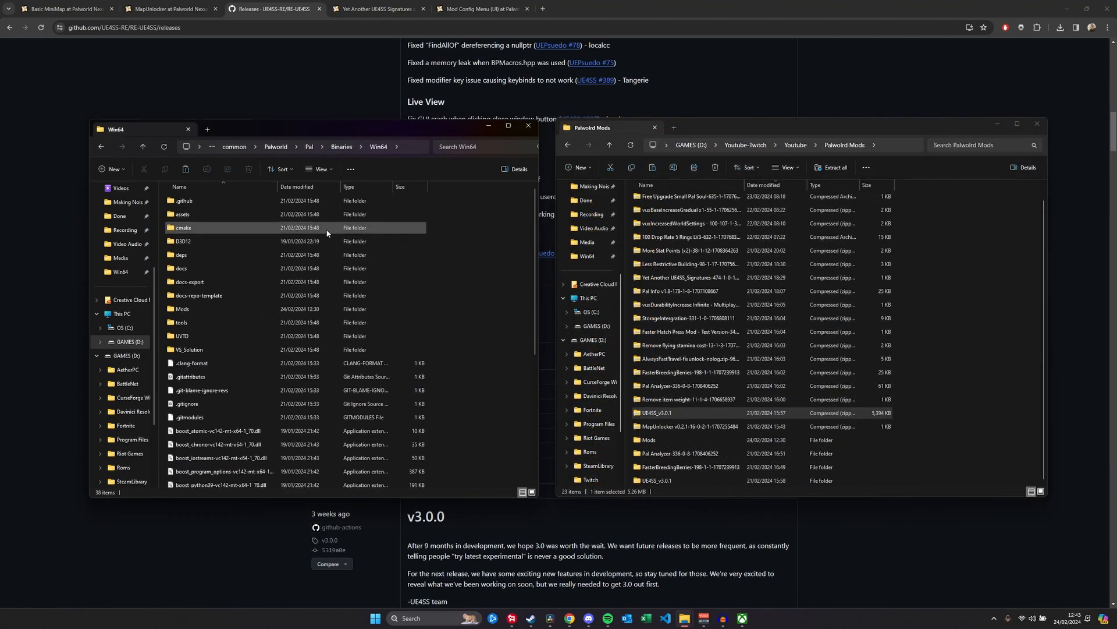
mouse_move(182, 308)
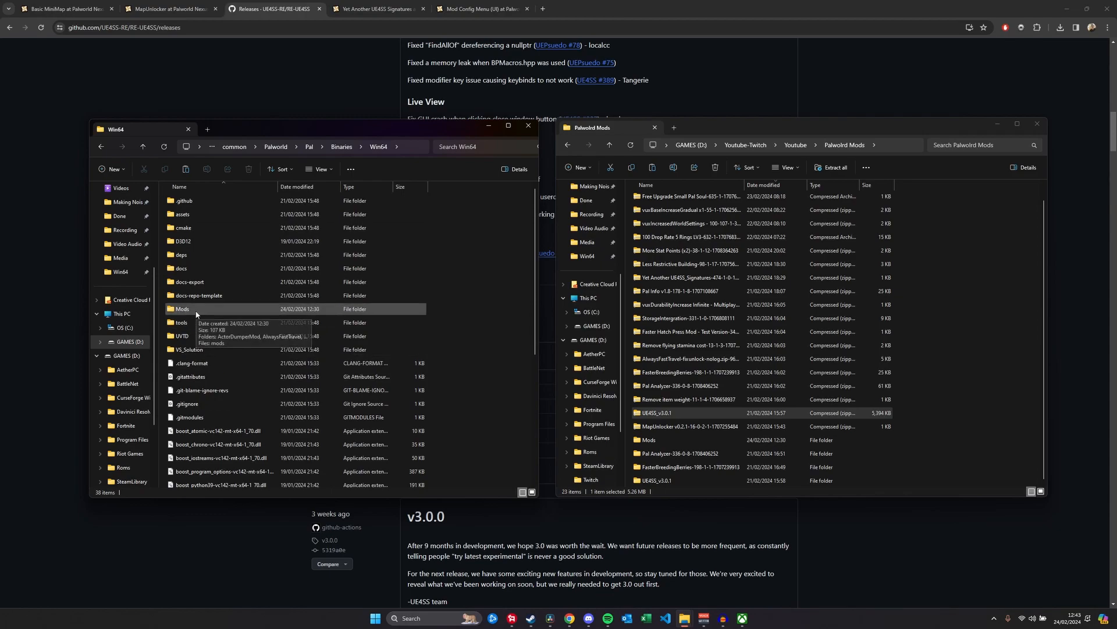
double_click(182, 308)
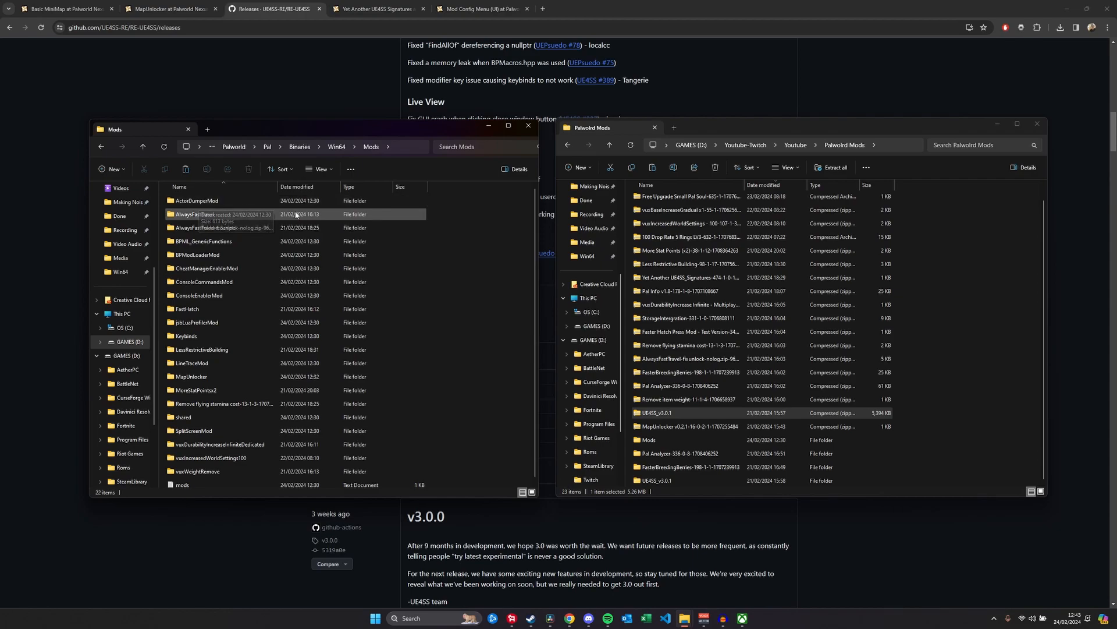
mouse_move(202, 241)
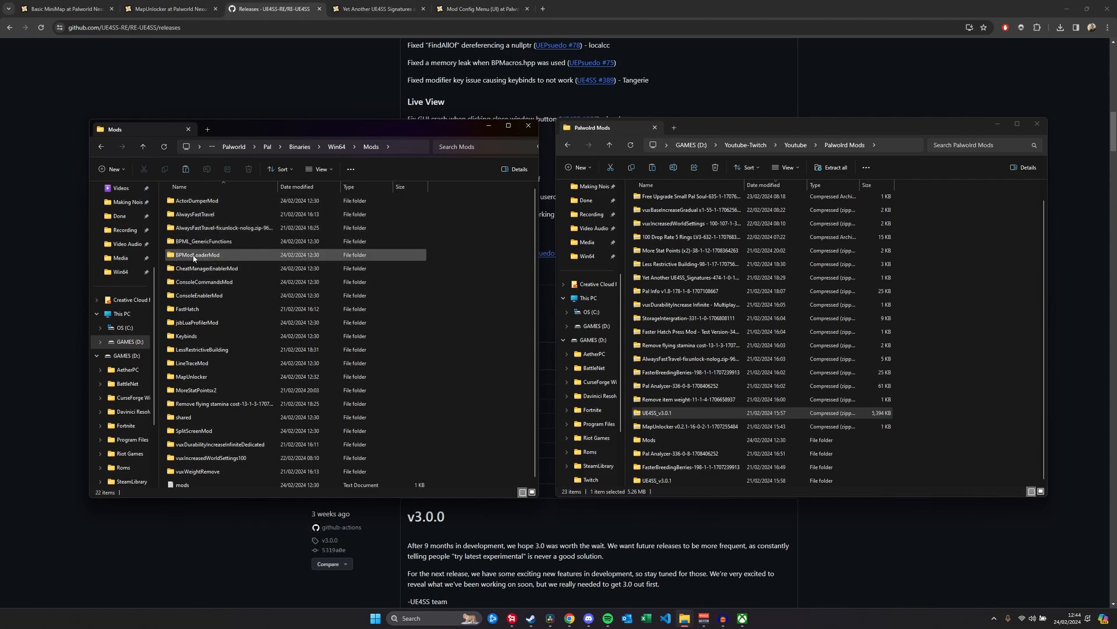
mouse_move(205, 295)
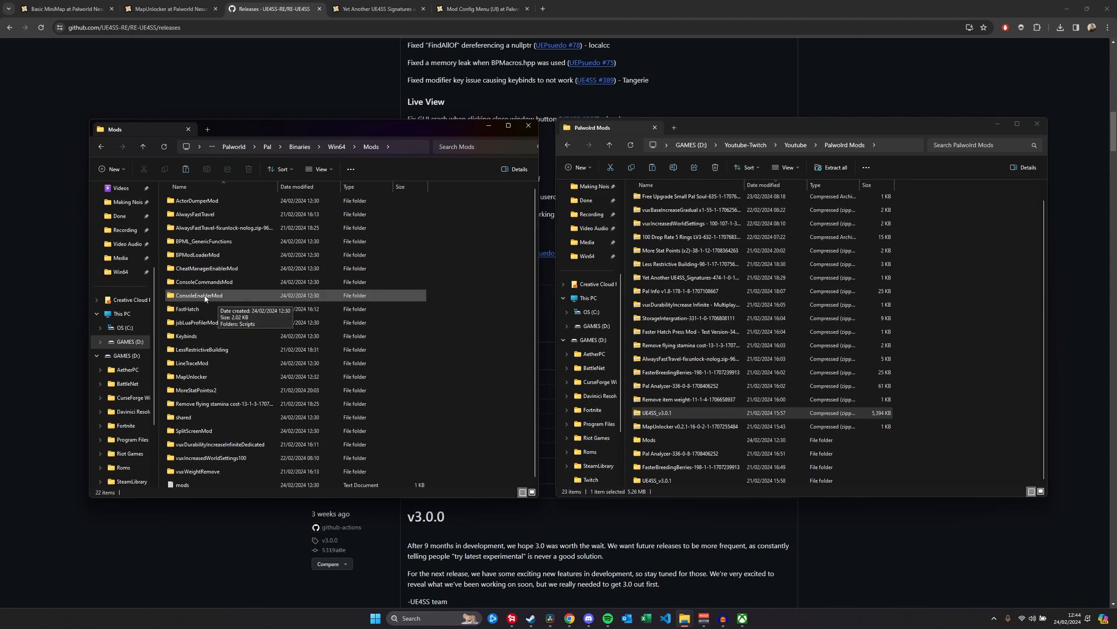
mouse_move(213, 274)
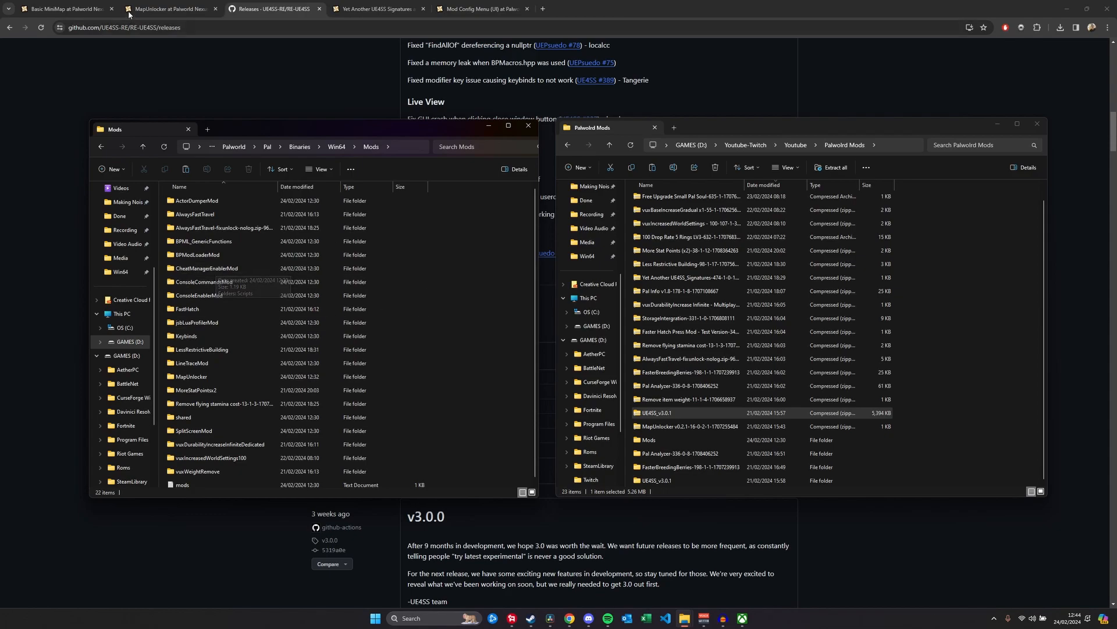
Step: Manually download MapUnlocker v0.2.1 from its mod page, cancelling the duplicate Save As
click(169, 9)
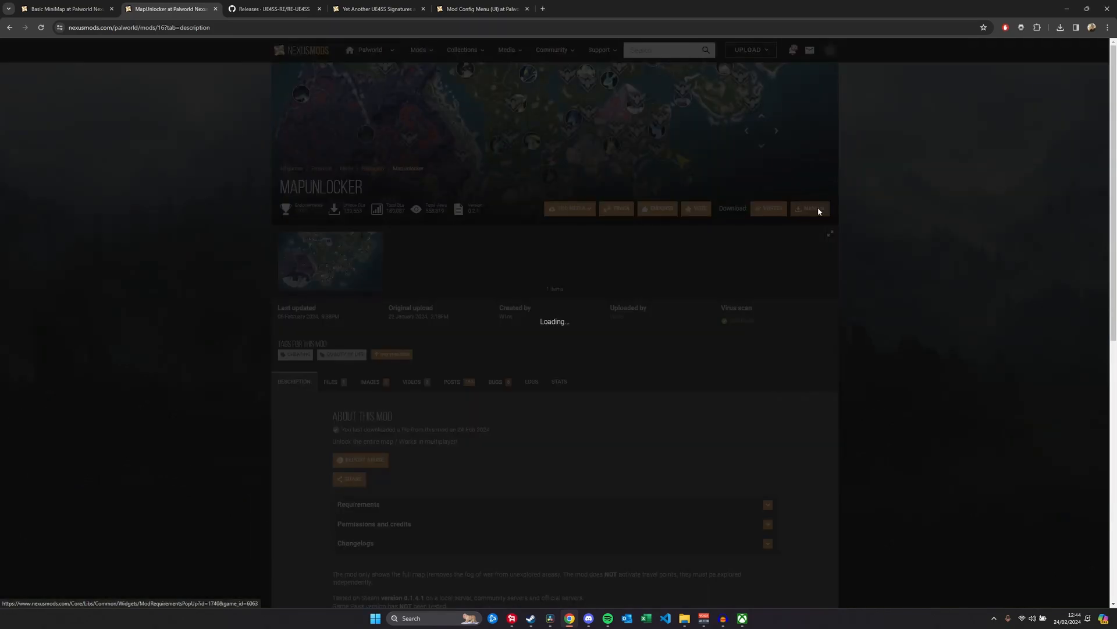
click(810, 209)
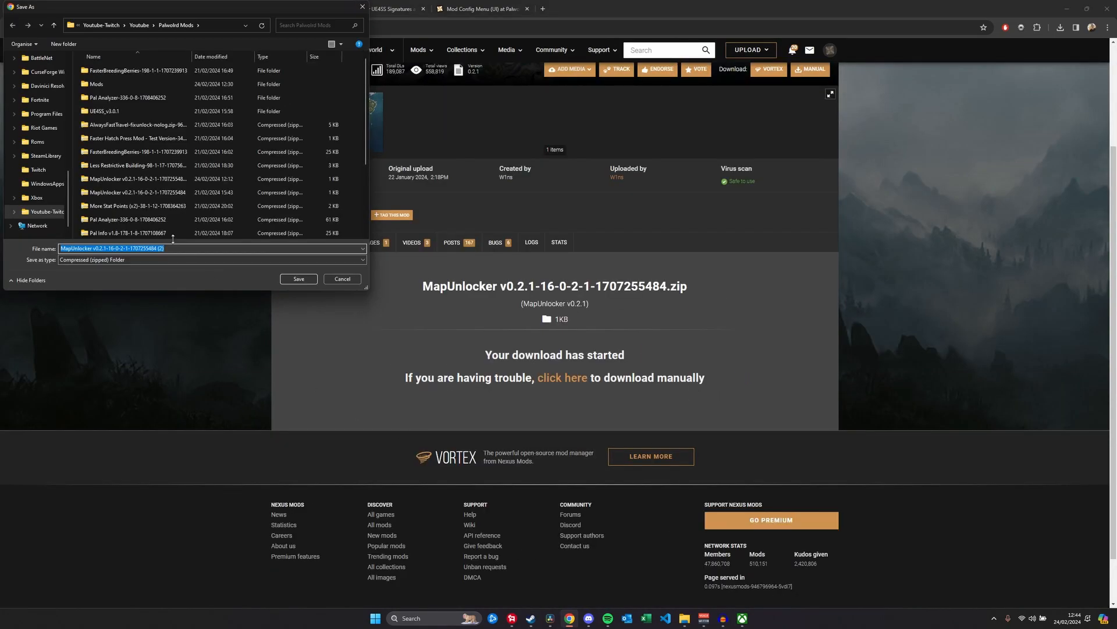
mouse_move(135, 138)
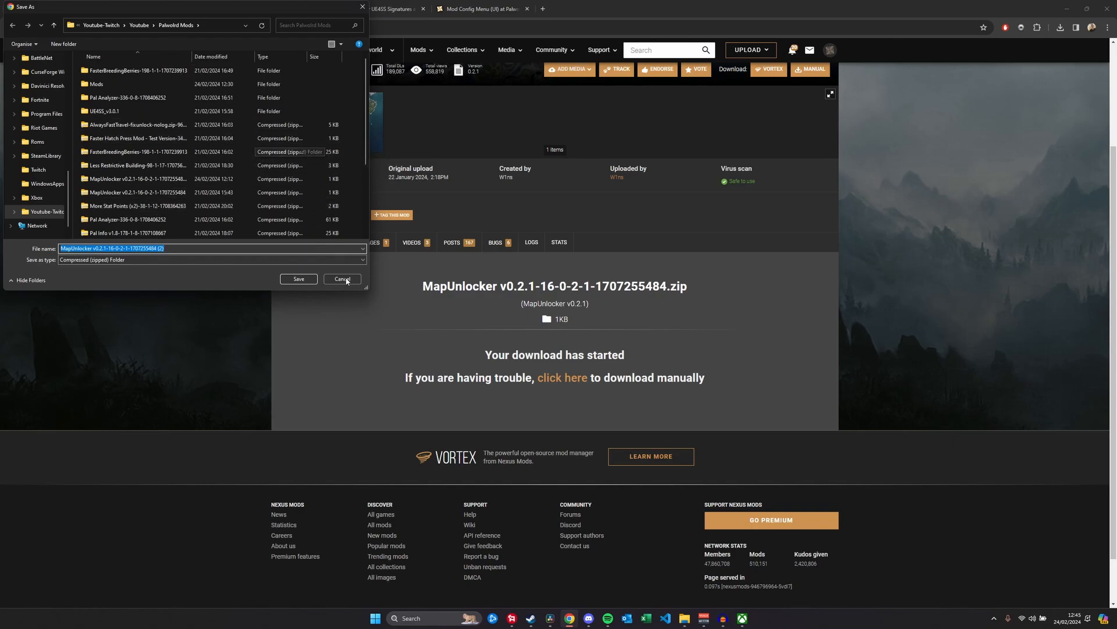
click(342, 279)
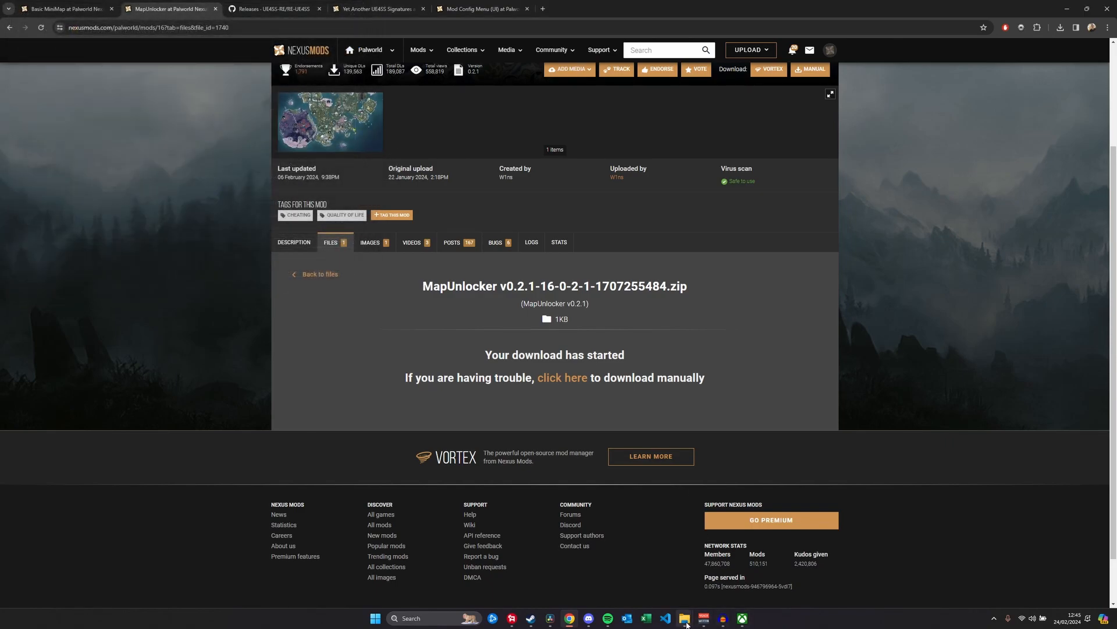
Step: Extract the MapUnlocker zip into Binaries\Win64\Mods and select the resulting MapUnlocker folder
click(685, 618)
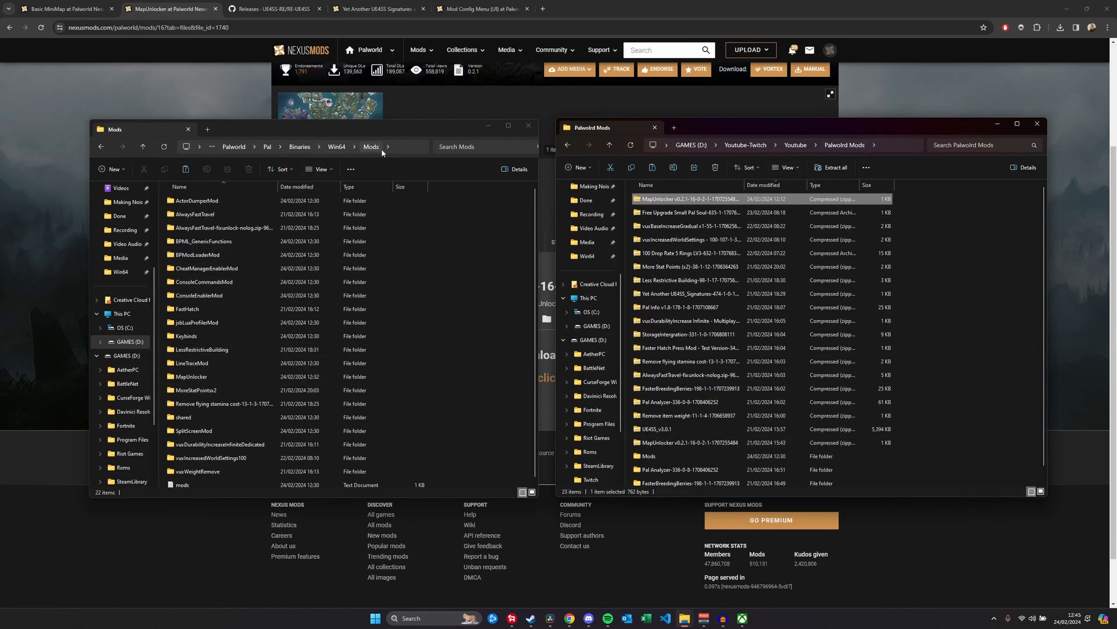
mouse_move(688, 226)
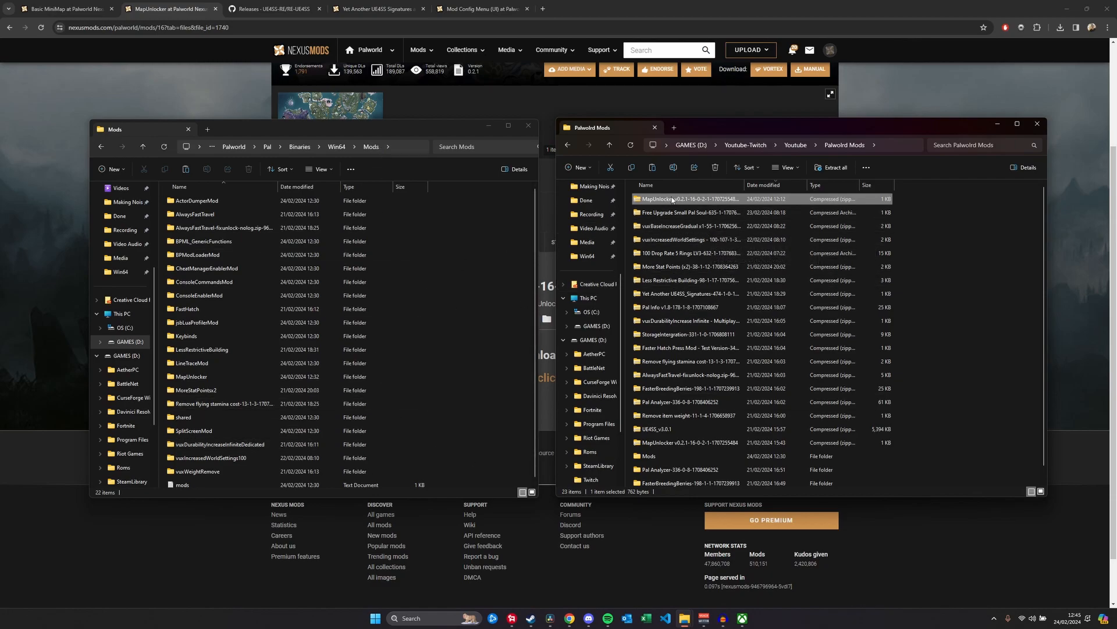
click(831, 167)
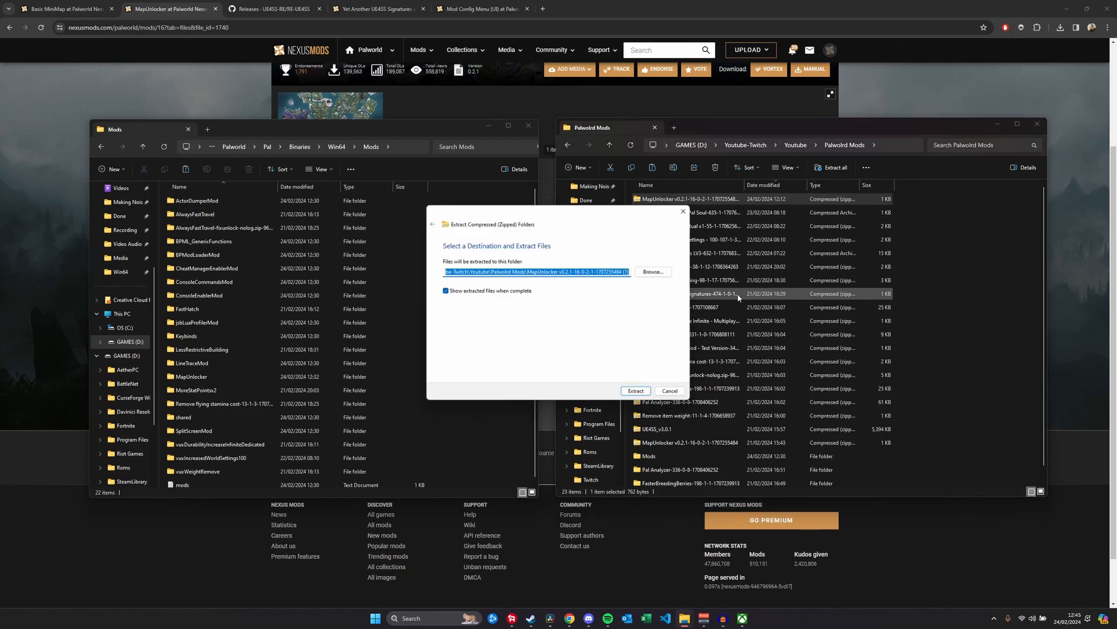
click(652, 272)
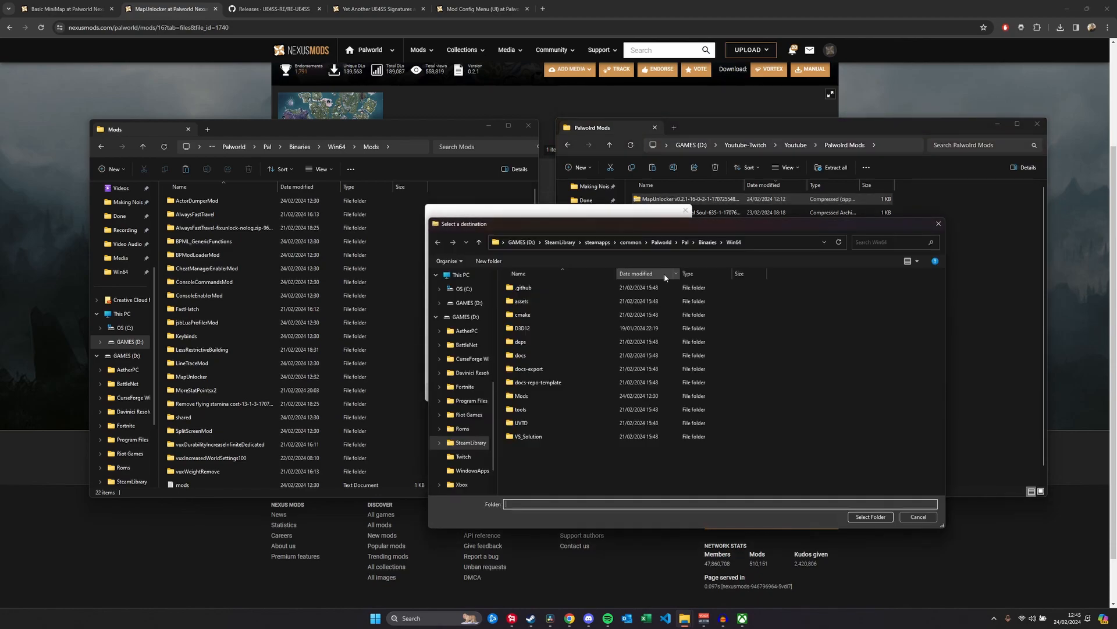
click(522, 395)
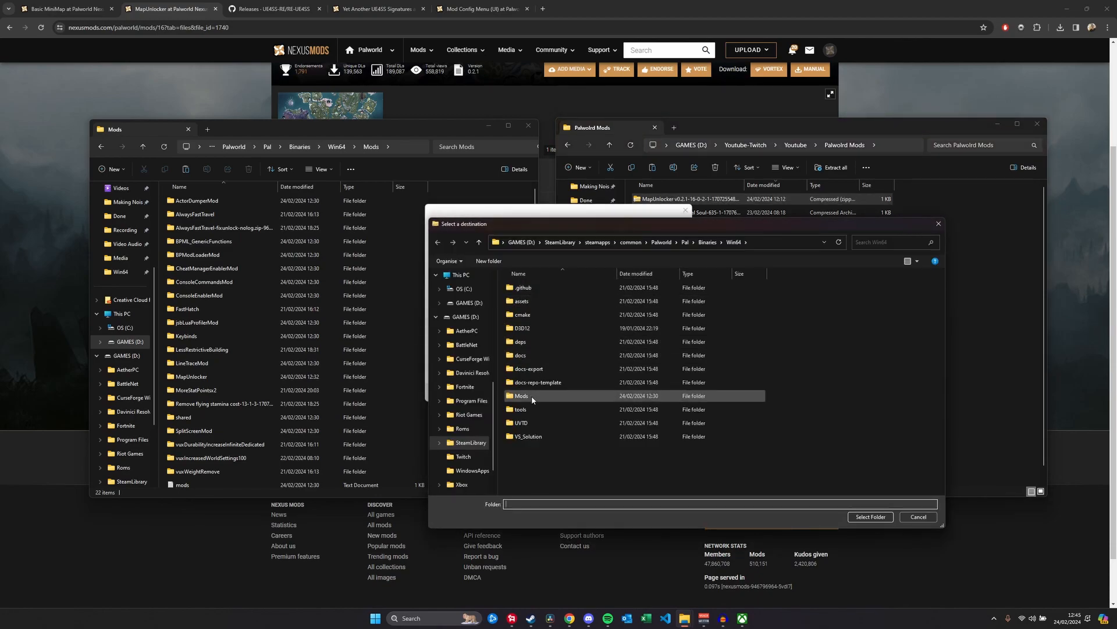
double_click(521, 396)
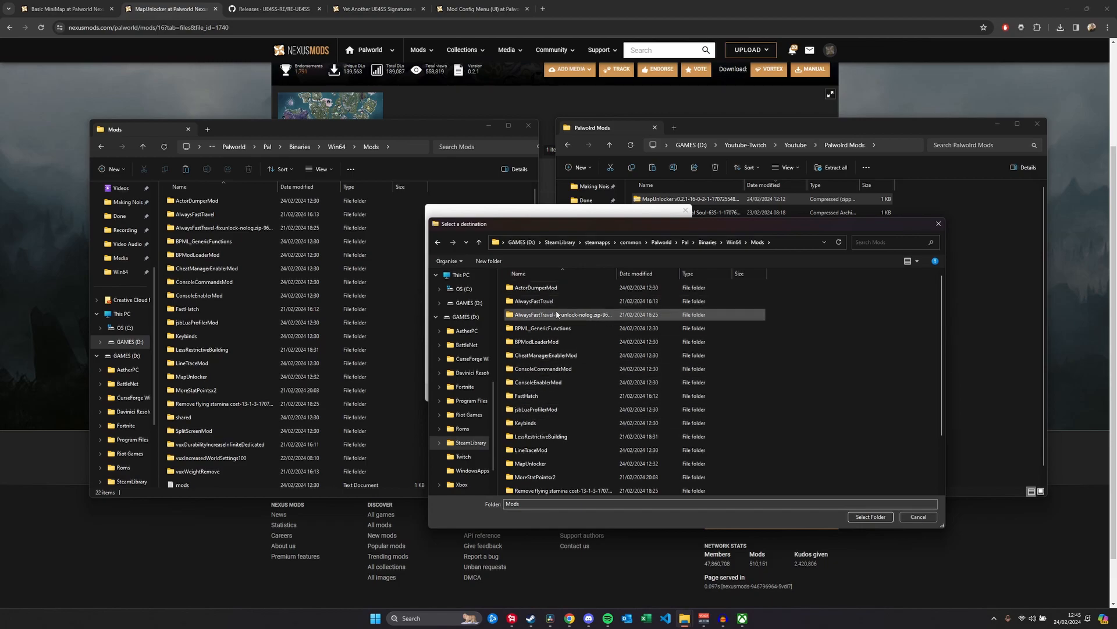
click(563, 463)
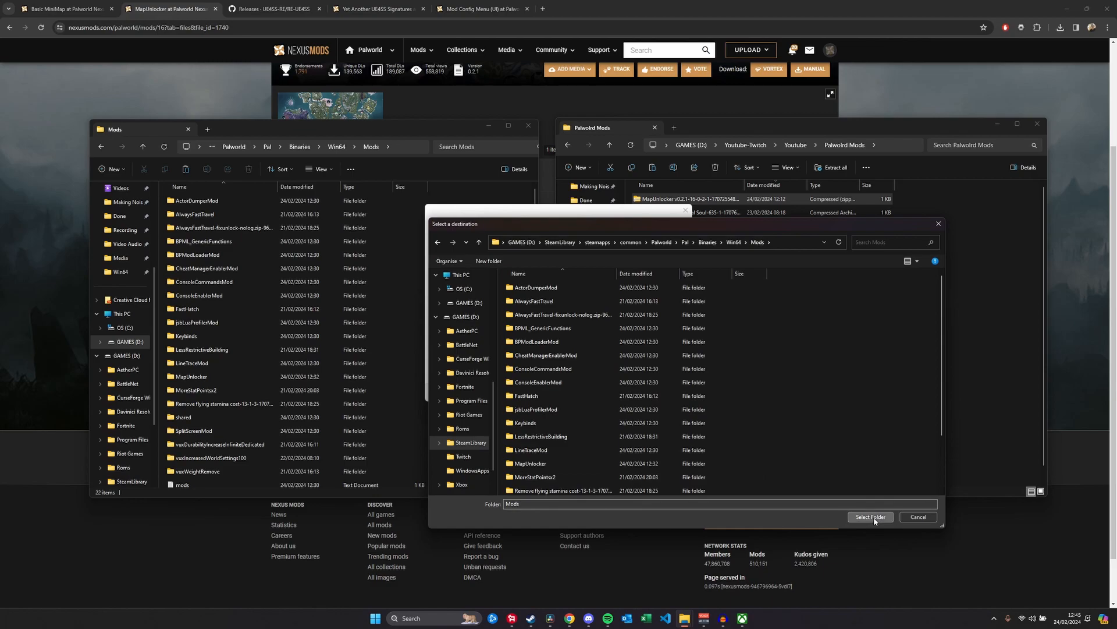
click(869, 517)
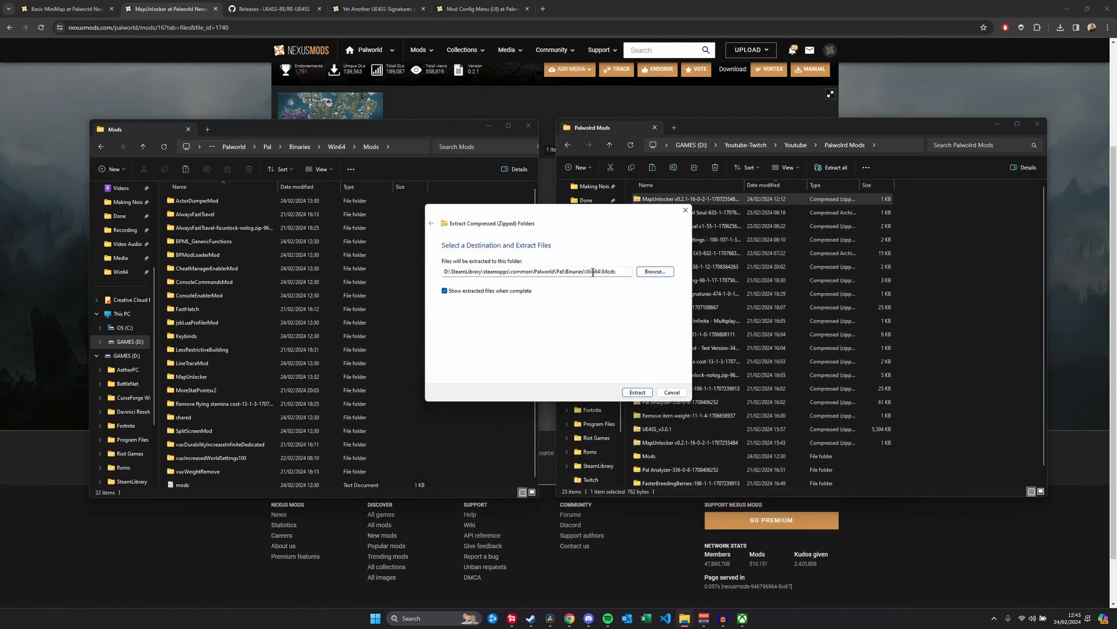
click(636, 391)
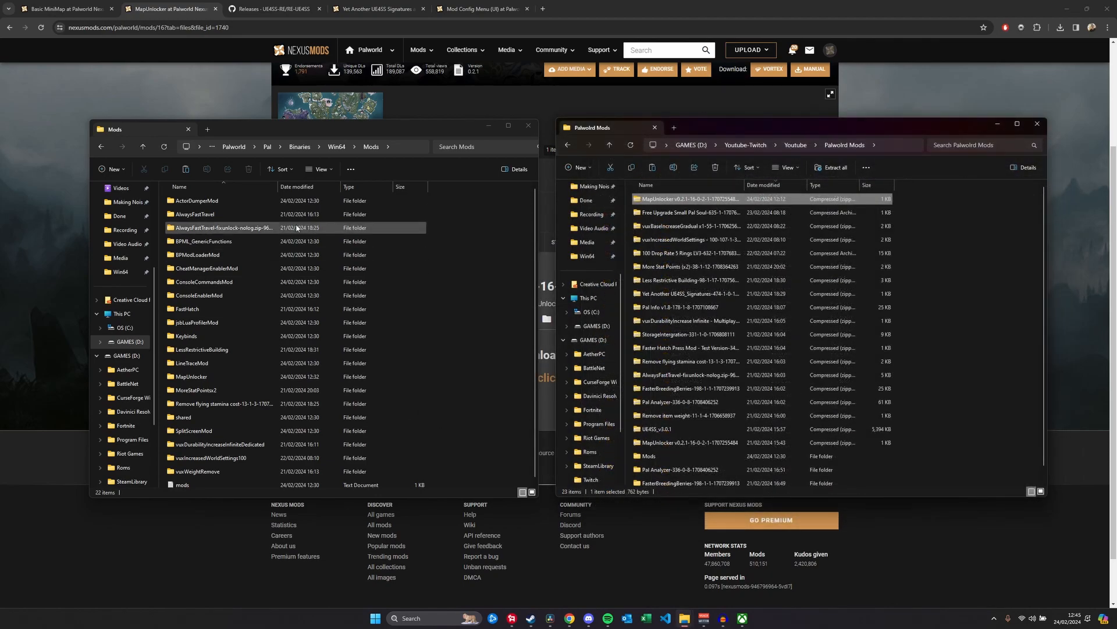
click(201, 349)
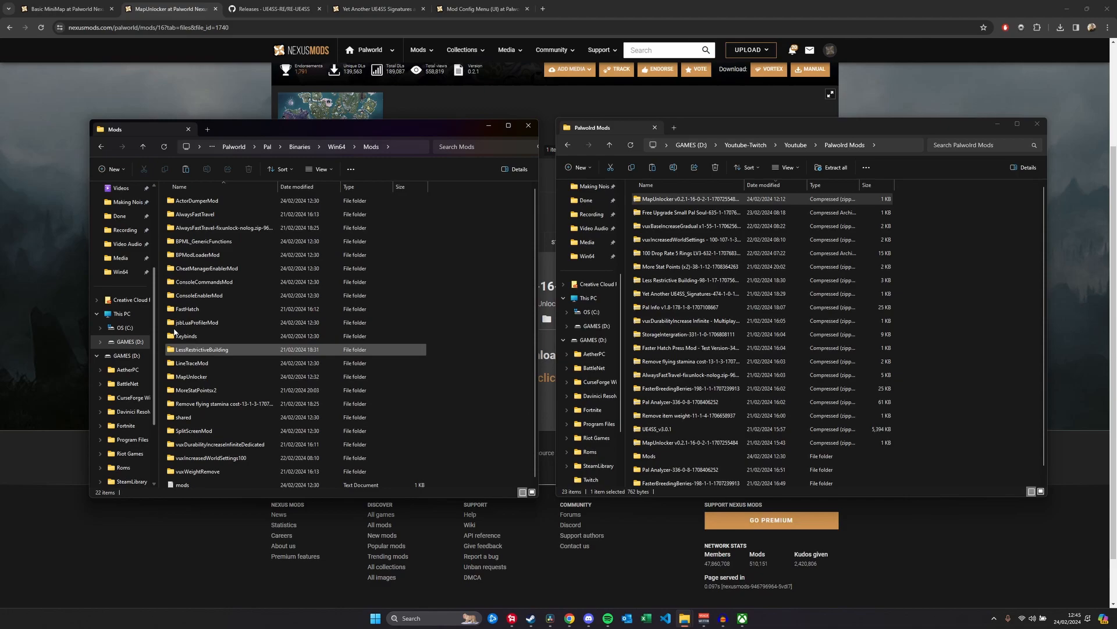
click(193, 376)
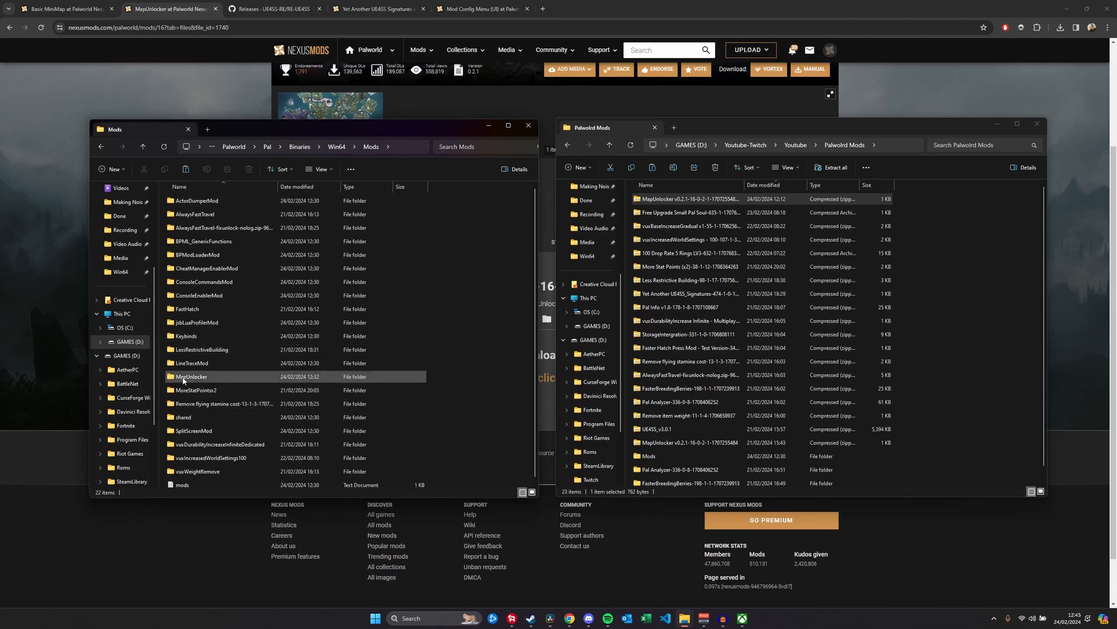
double_click(191, 377)
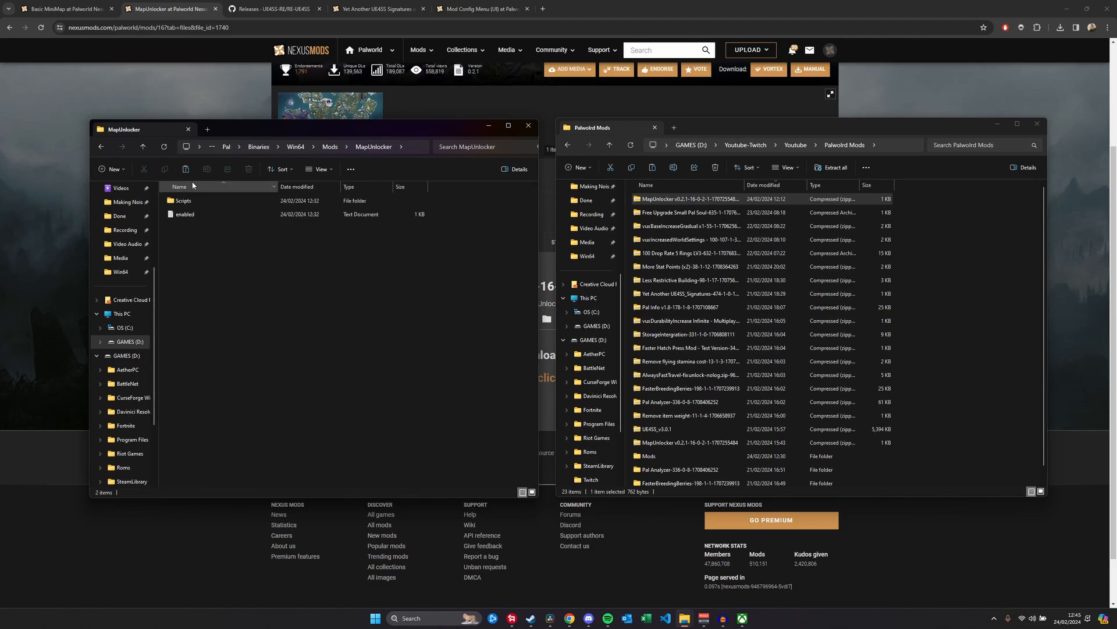
click(185, 213)
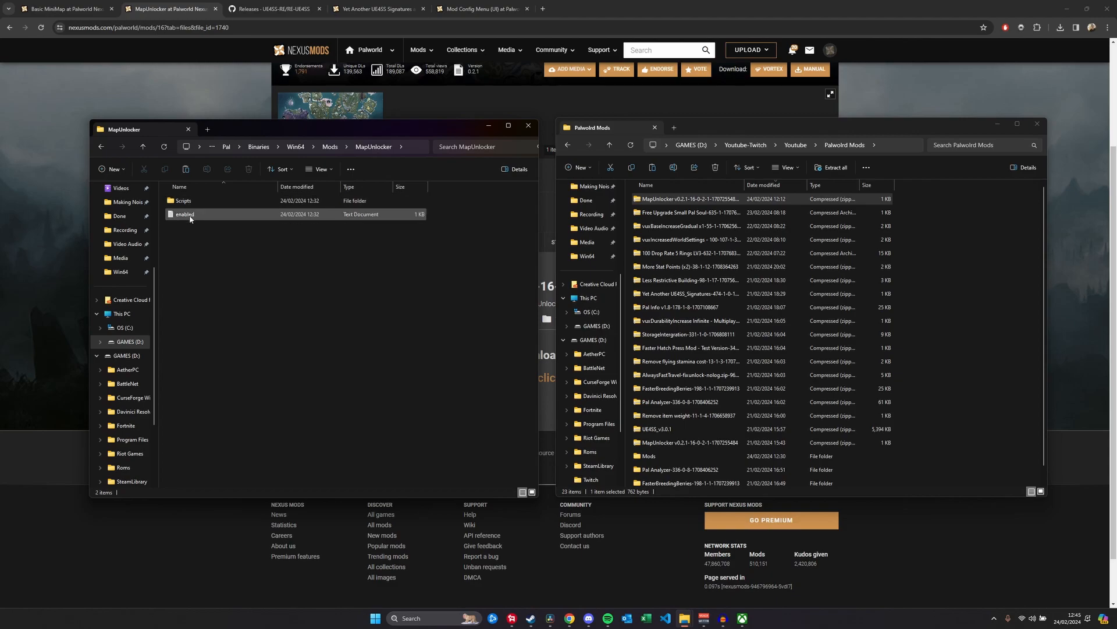
mouse_move(185, 214)
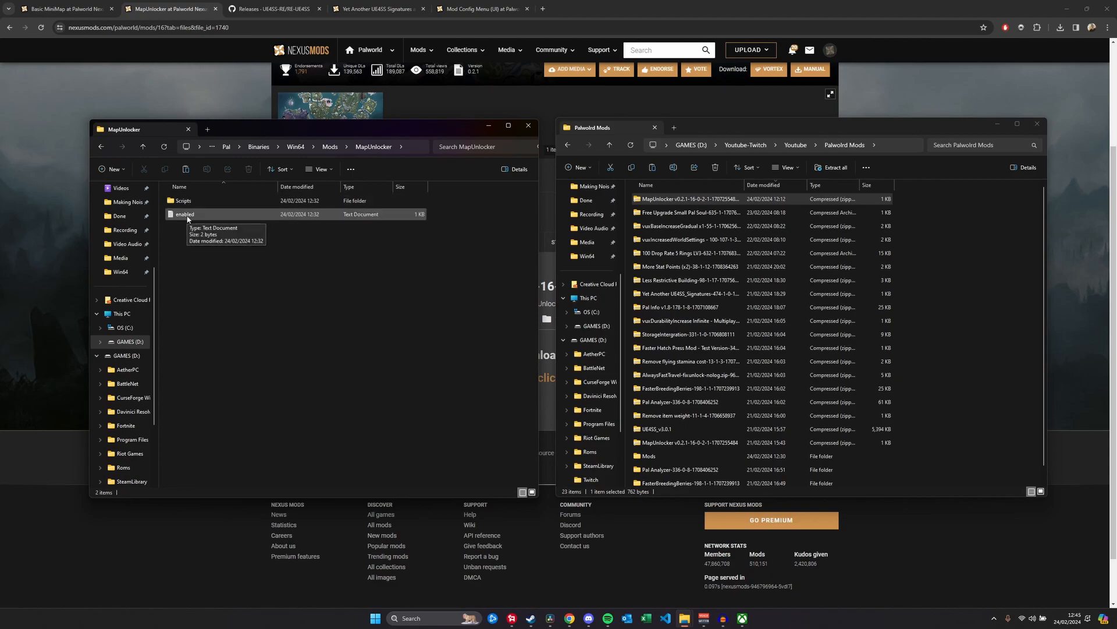
mouse_move(218, 355)
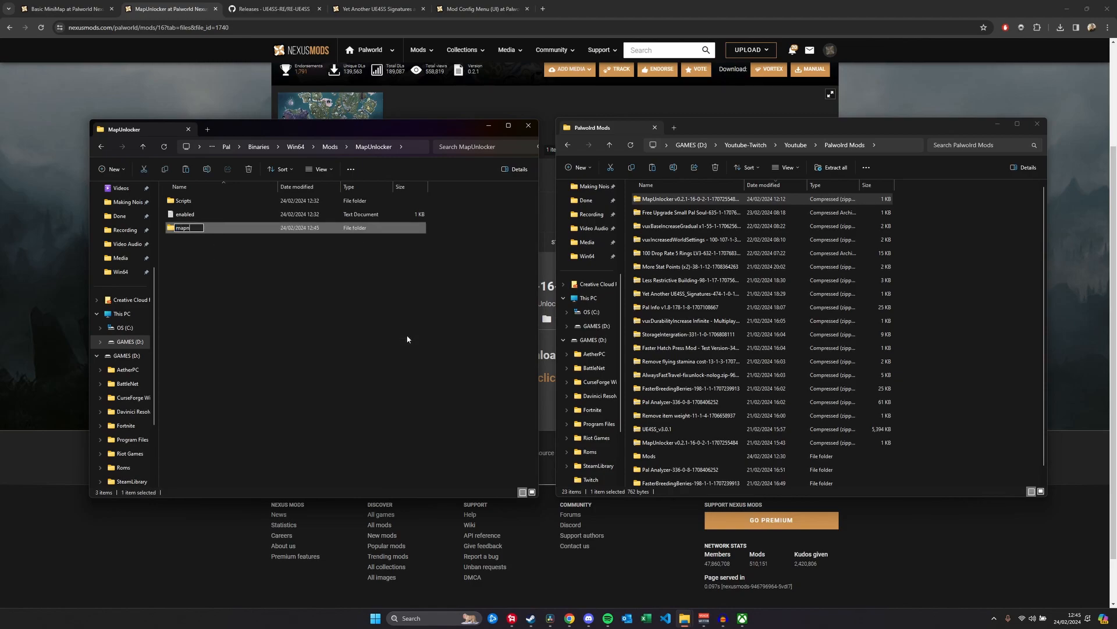
text(mapunlocker2)
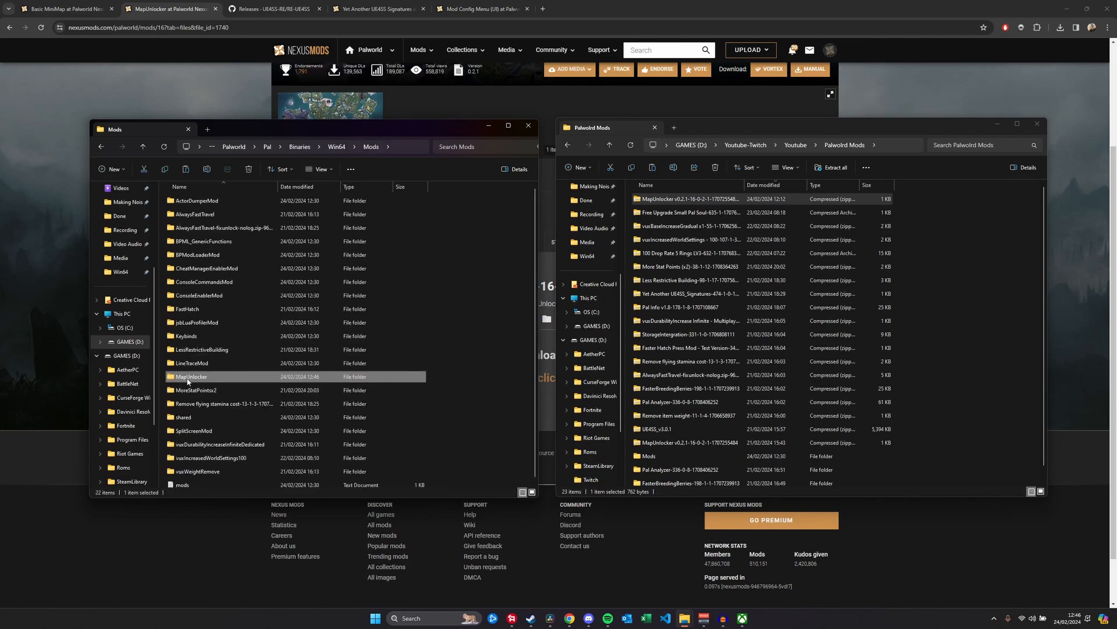
Step: Inspect the Remove flying stamina cost folder's Scripts and enabled file, then show the Pal Analyzer page
double_click(191, 376)
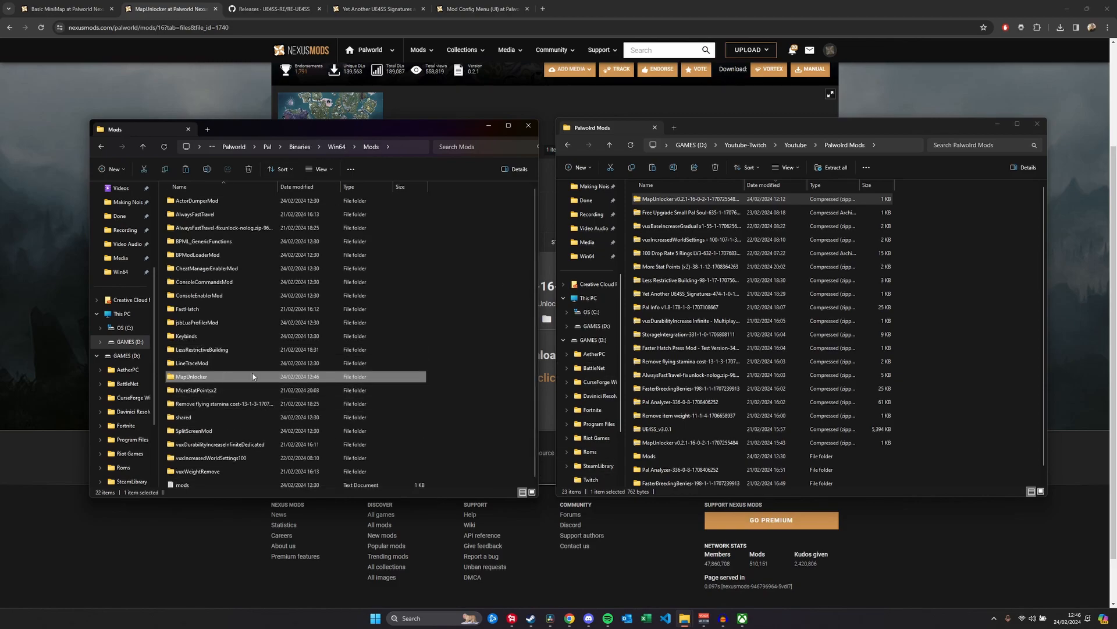
double_click(186, 308)
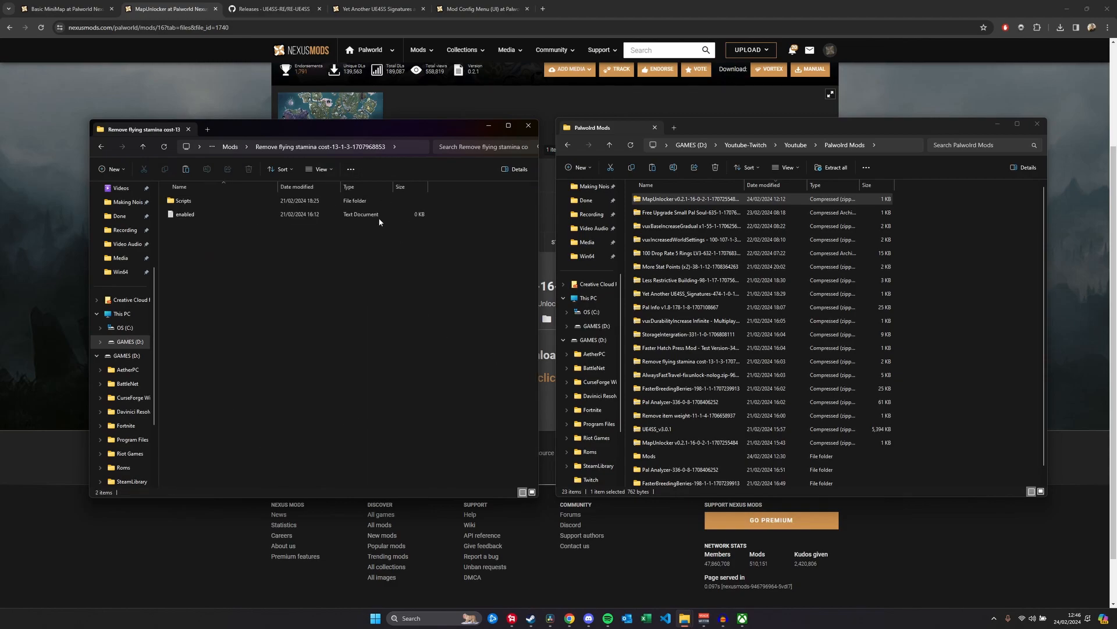
click(185, 214)
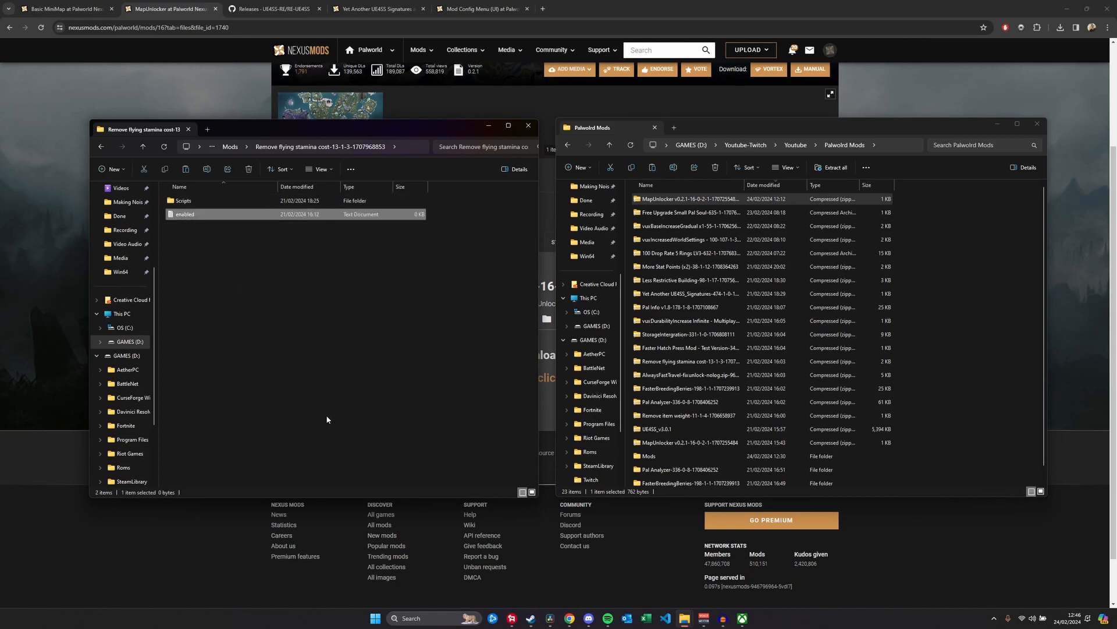
click(320, 383)
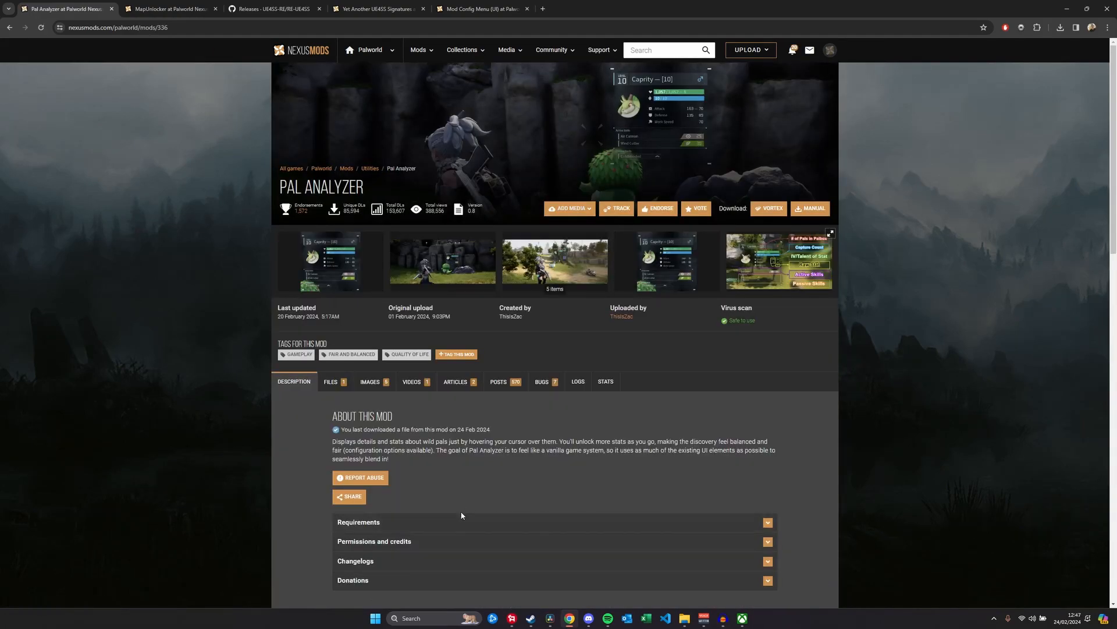
Step: Request Pal Analyzer's manual download and continue past the UE4SS requirement popup
click(812, 208)
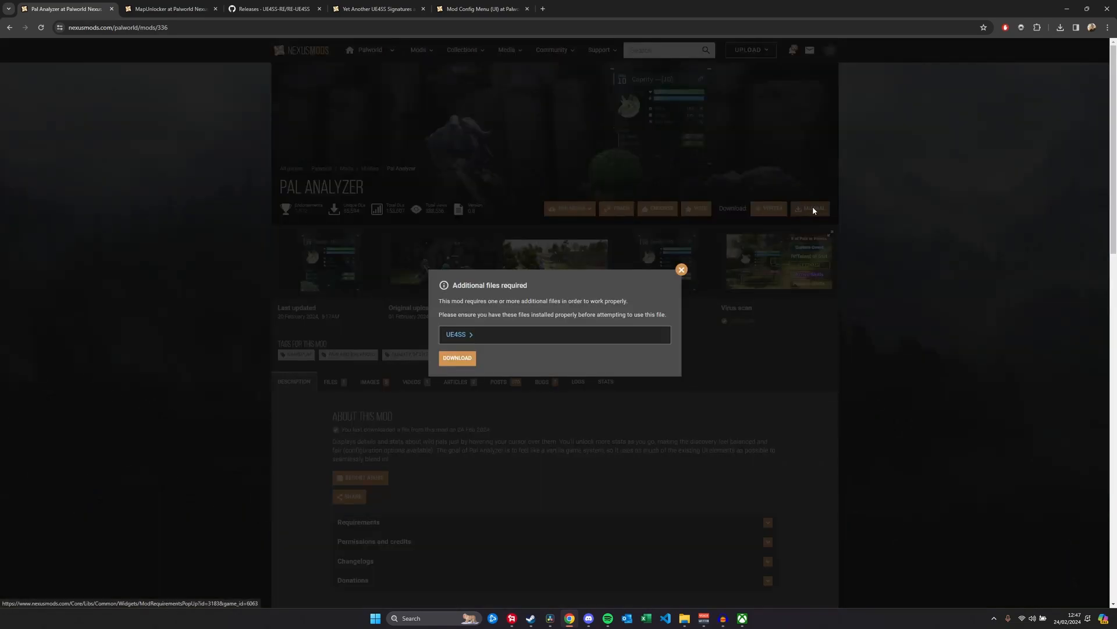
click(457, 358)
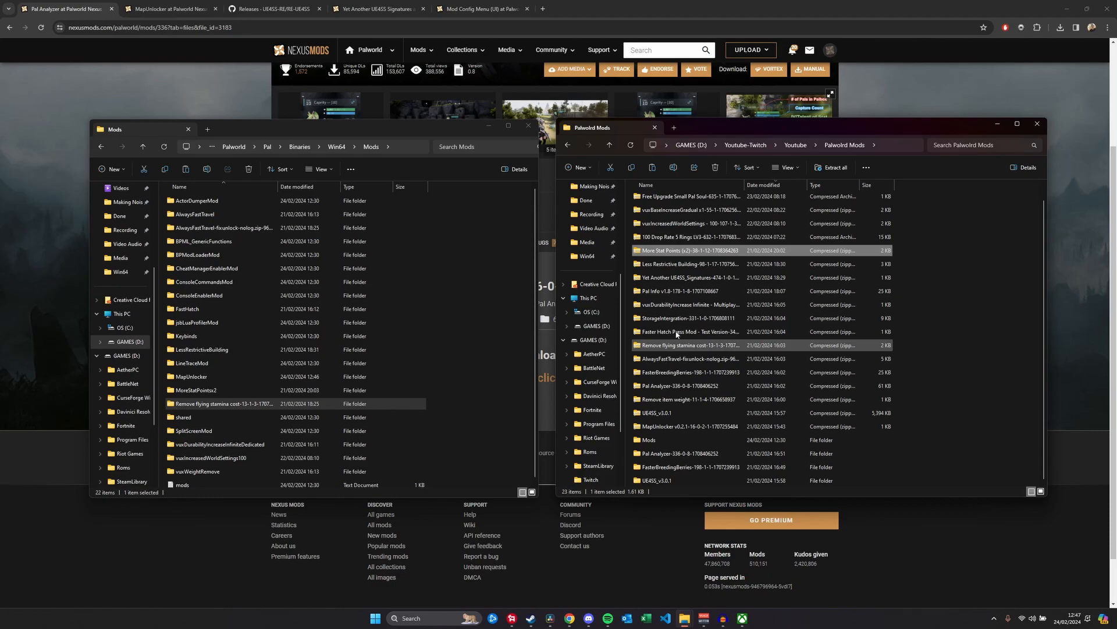
mouse_move(677, 385)
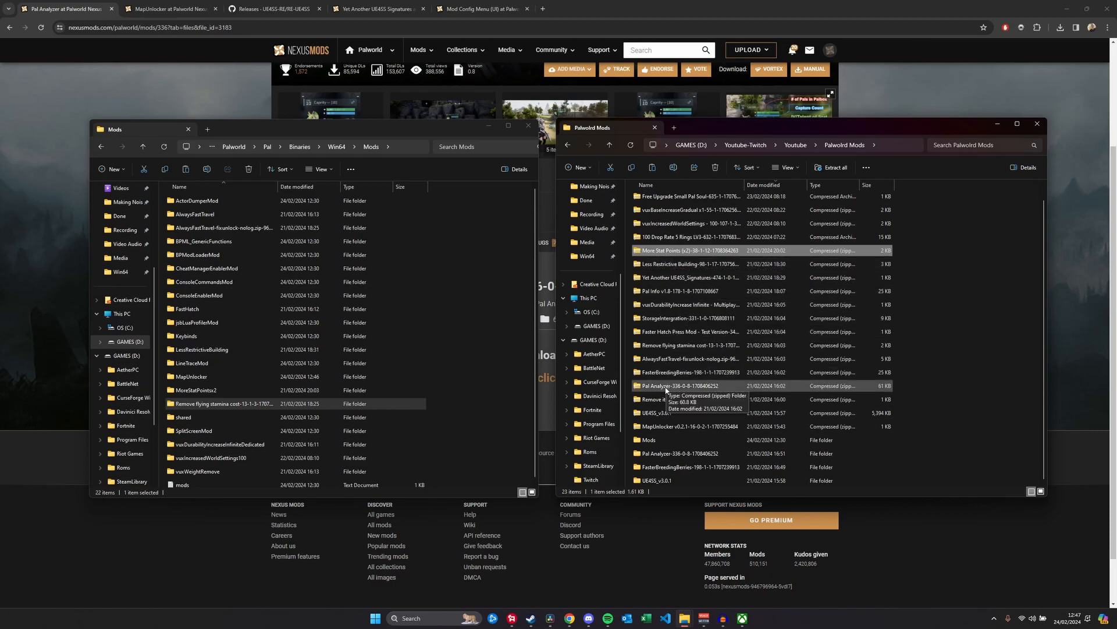
Step: Open the Pal Analyzer zip, then browse the game folder to Pal\Content\Paks\LogicMods
click(686, 385)
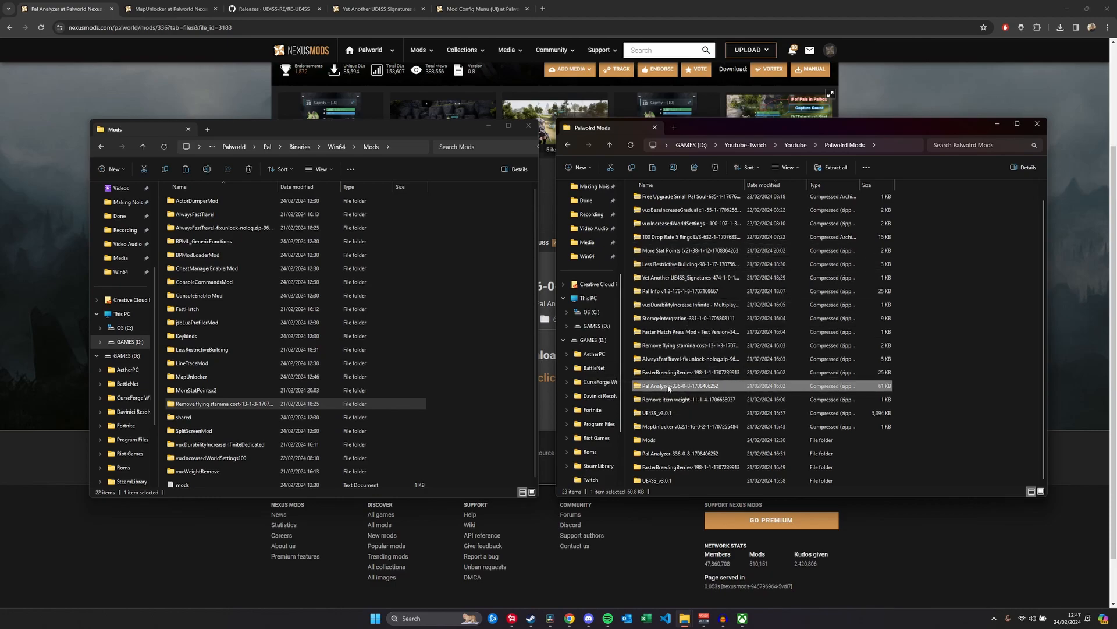
double_click(677, 385)
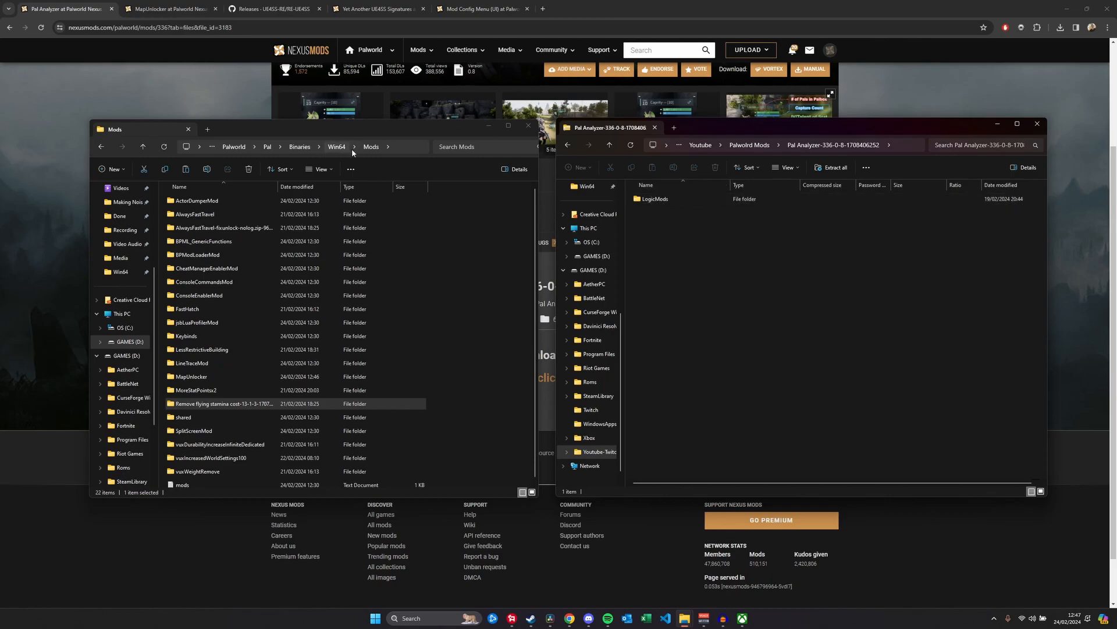
mouse_move(450, 255)
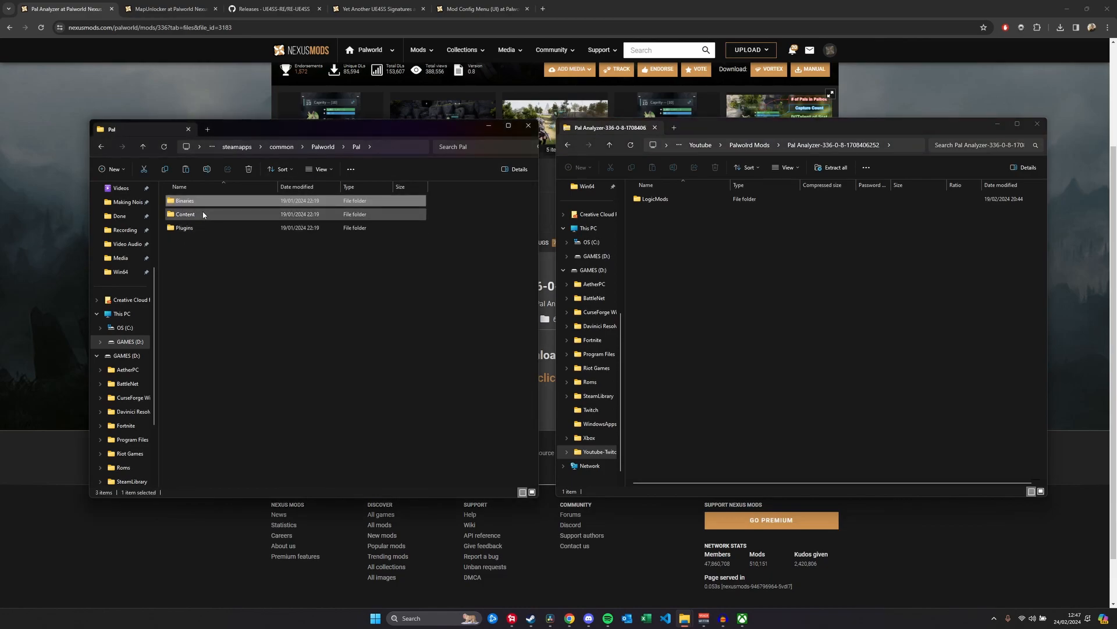
double_click(186, 213)
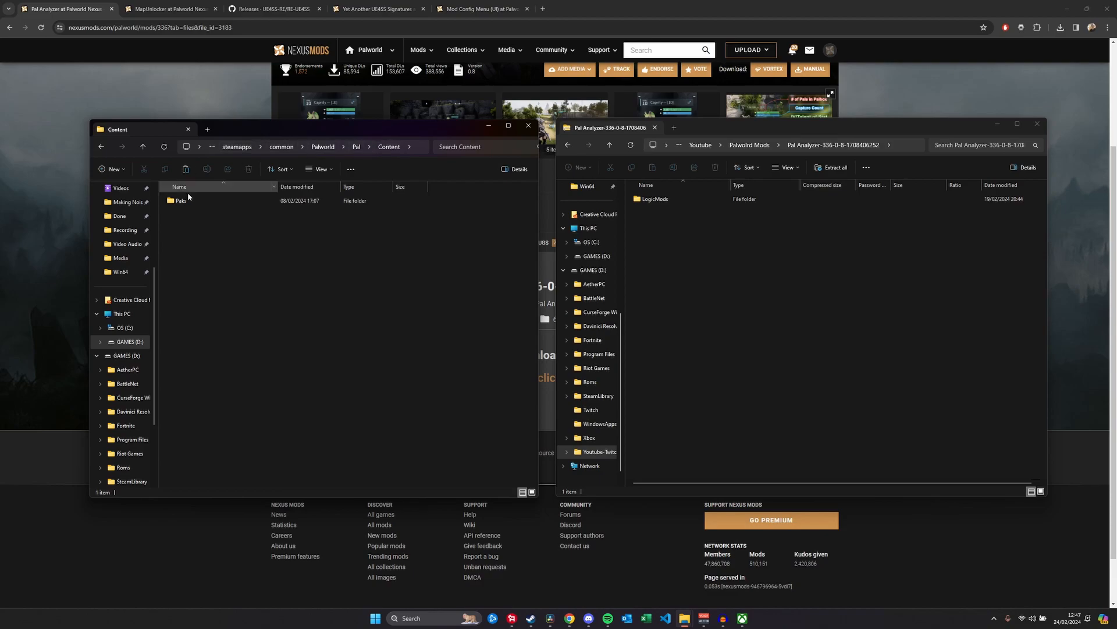
double_click(182, 200)
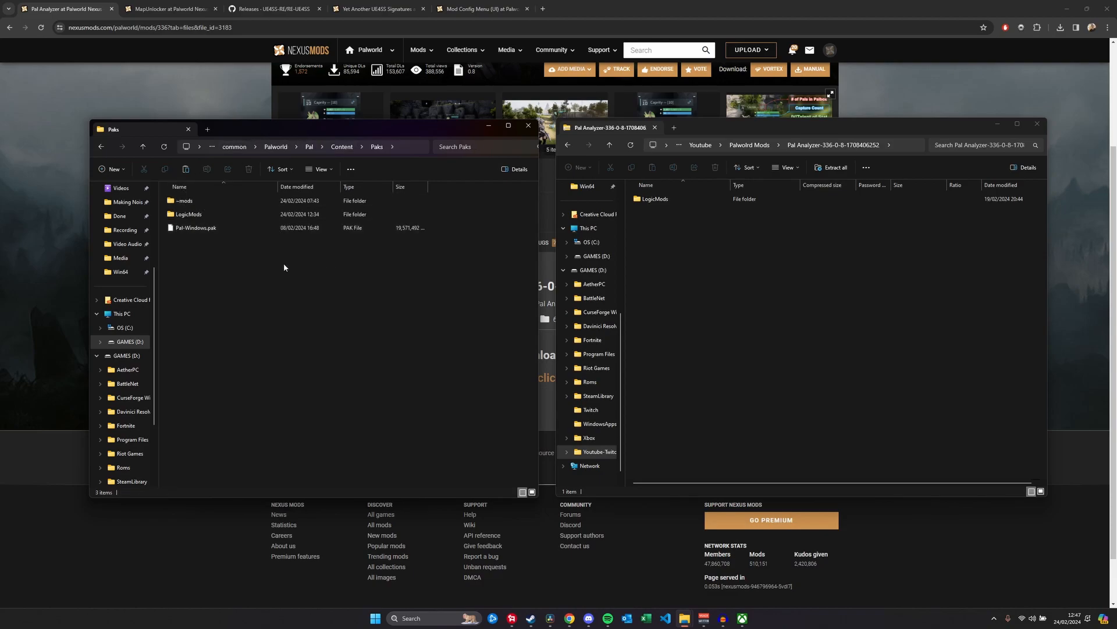
mouse_move(188, 214)
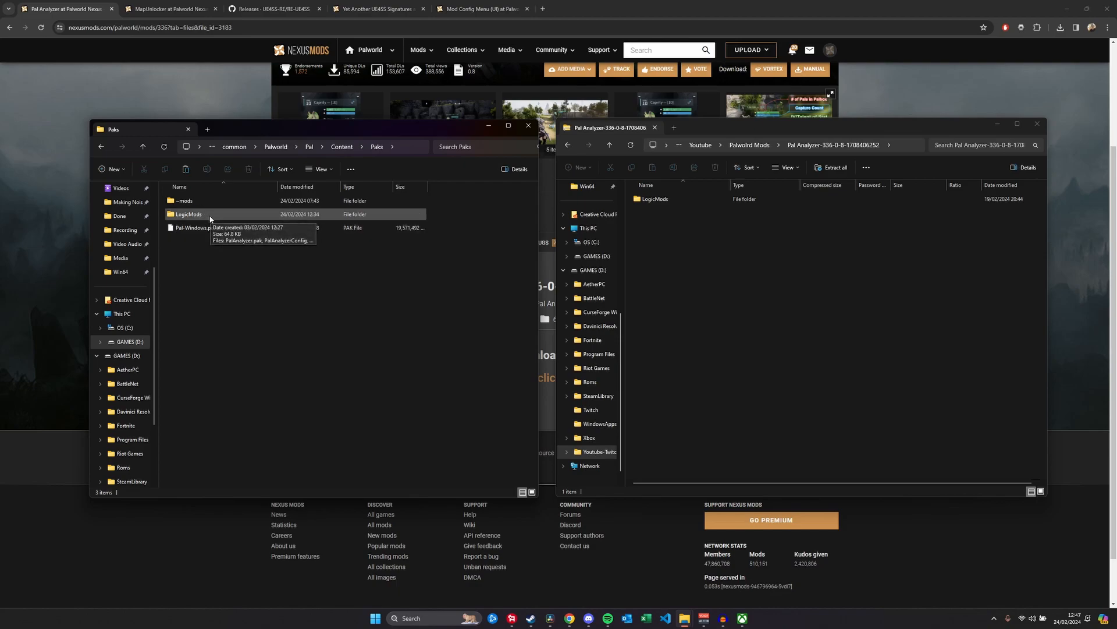
mouse_move(191, 265)
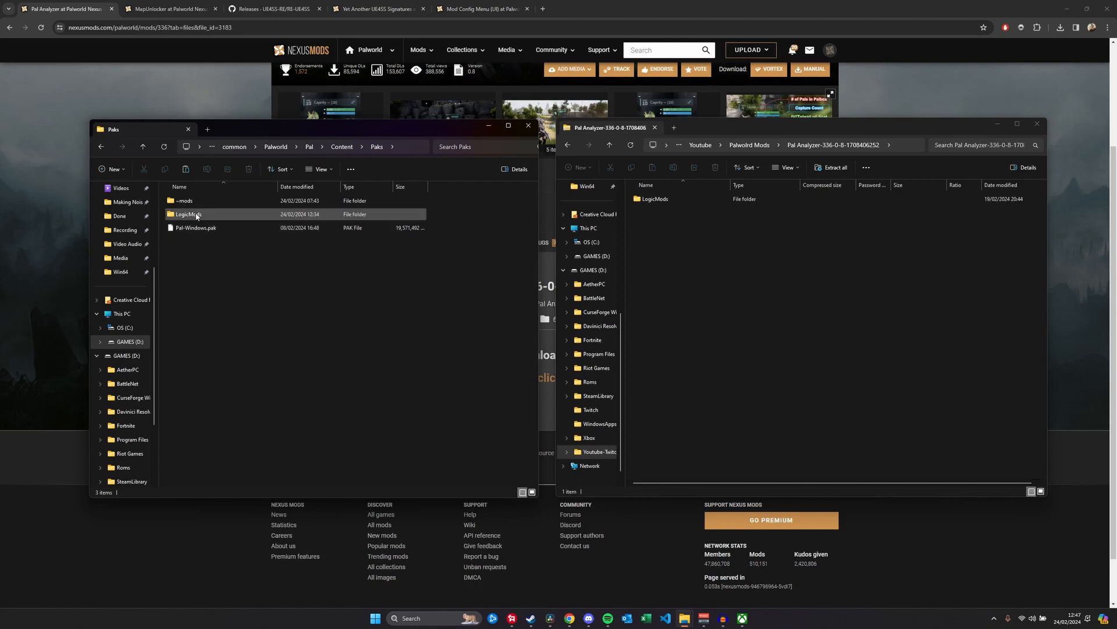
click(195, 228)
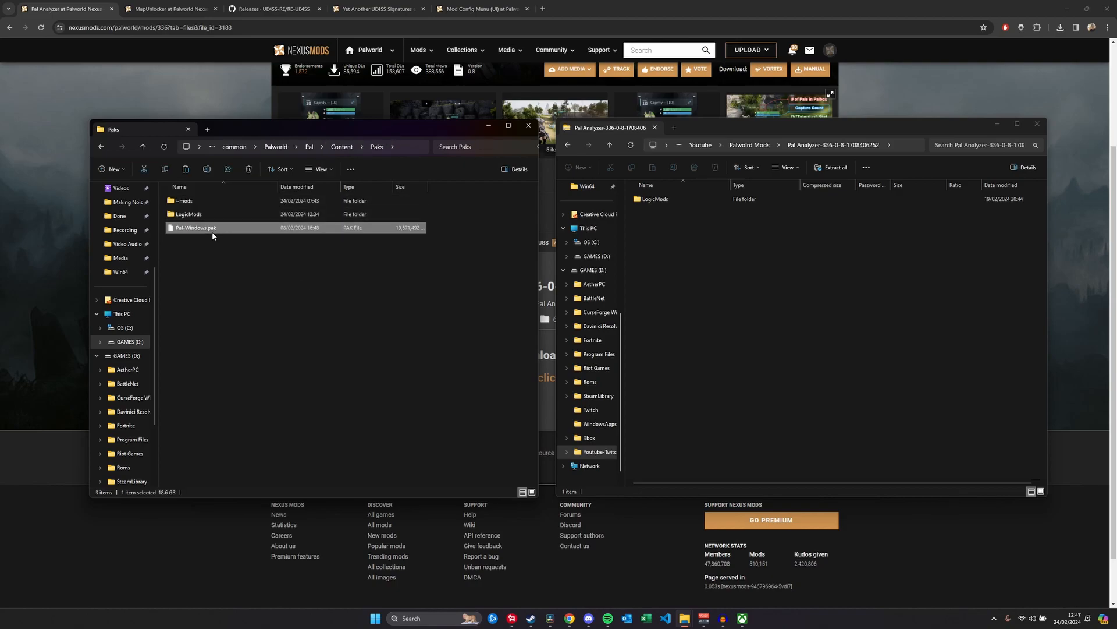
click(214, 214)
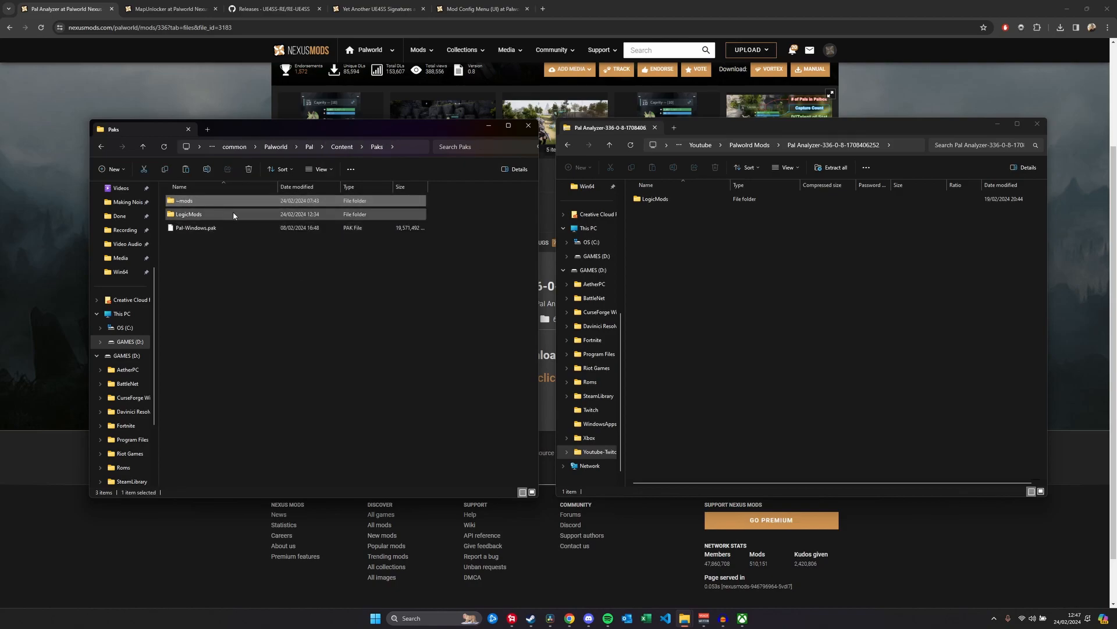
double_click(189, 213)
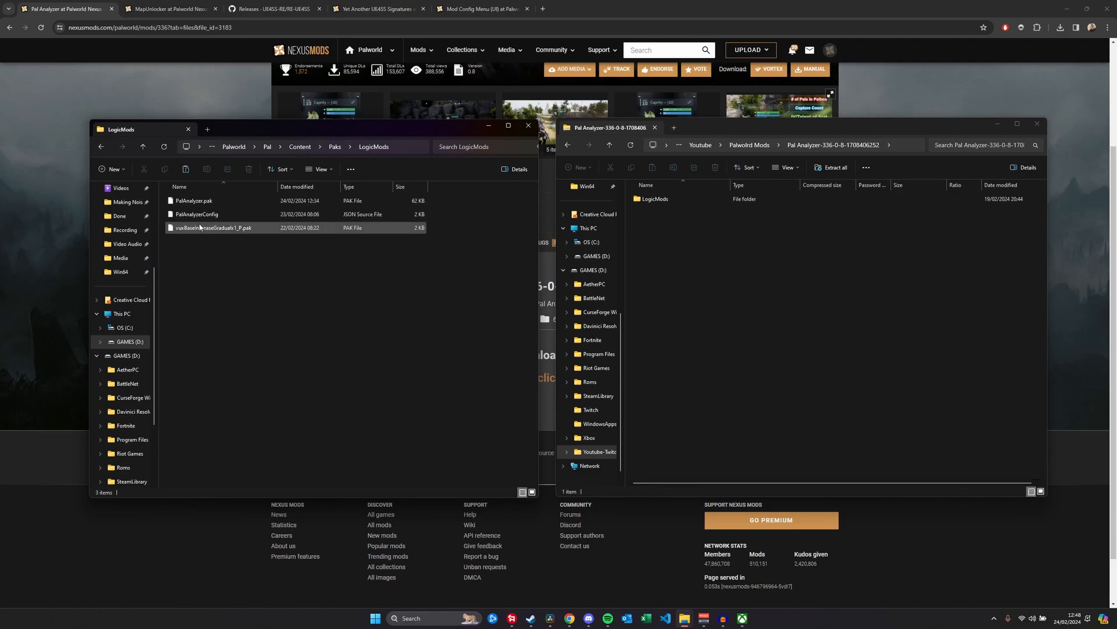
Step: Select PalAnalyzerConfig and PalAnalyzer.pak in LogicMods, and return the second window to Palworld Mods
click(197, 213)
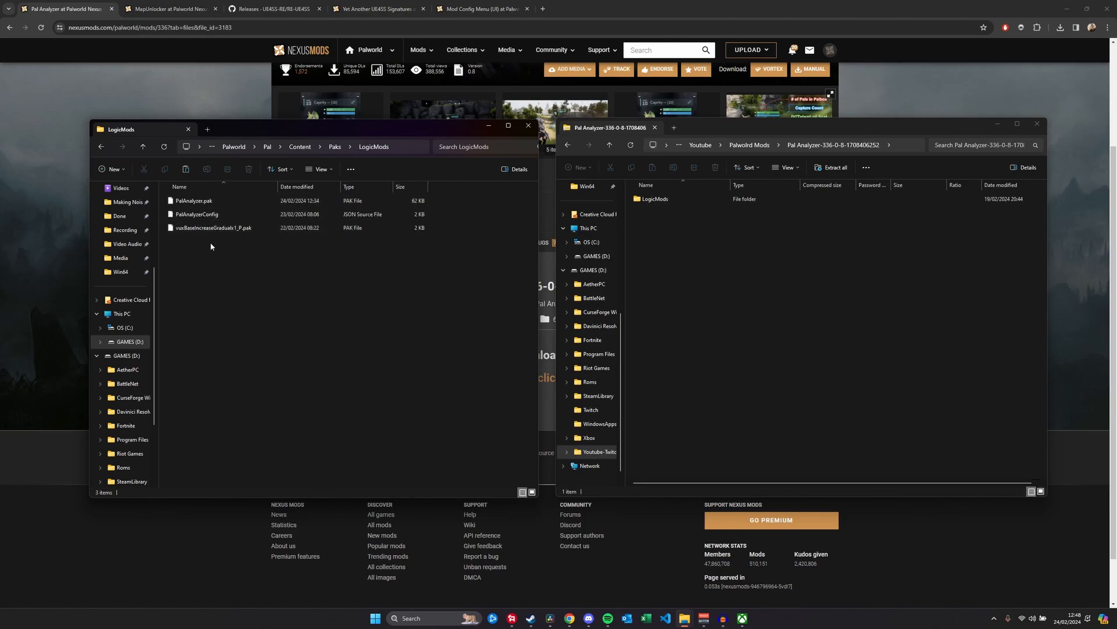
mouse_move(214, 228)
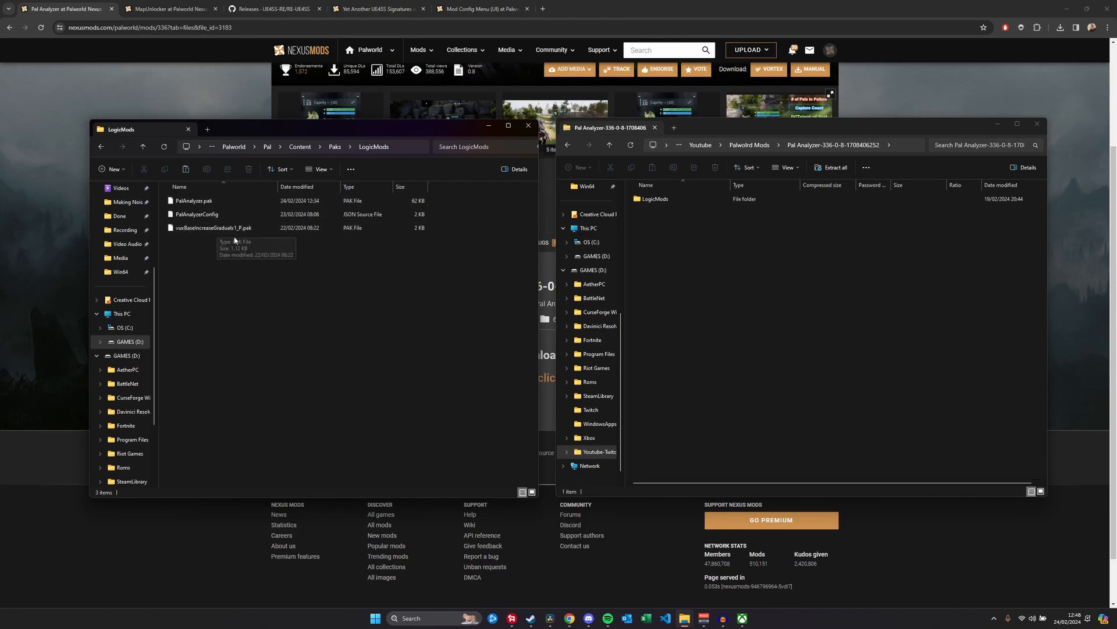
mouse_move(213, 279)
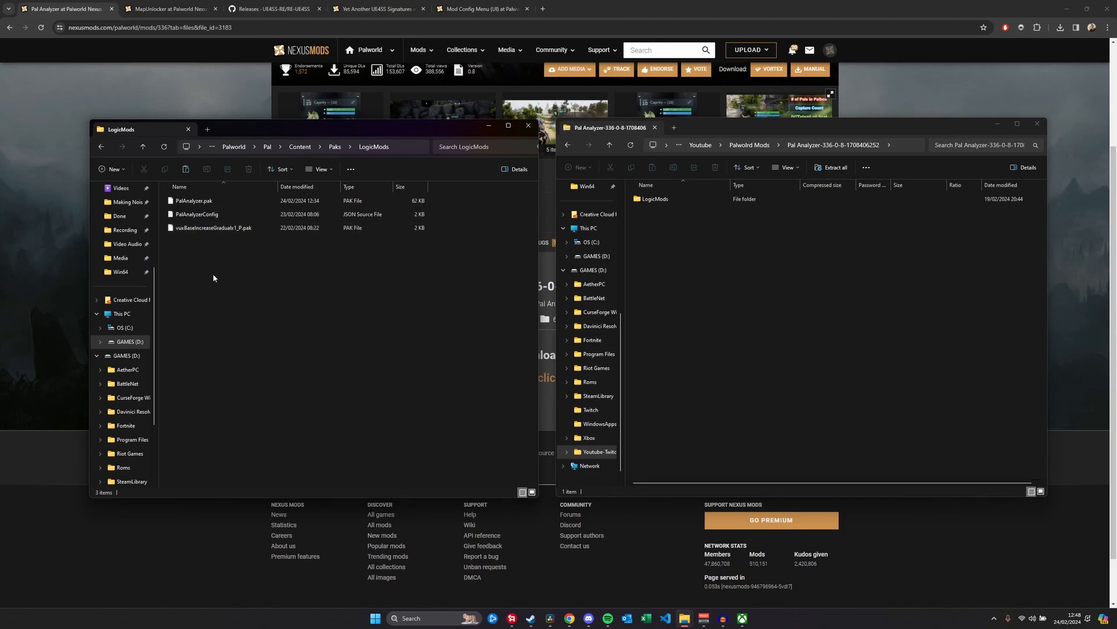
click(196, 213)
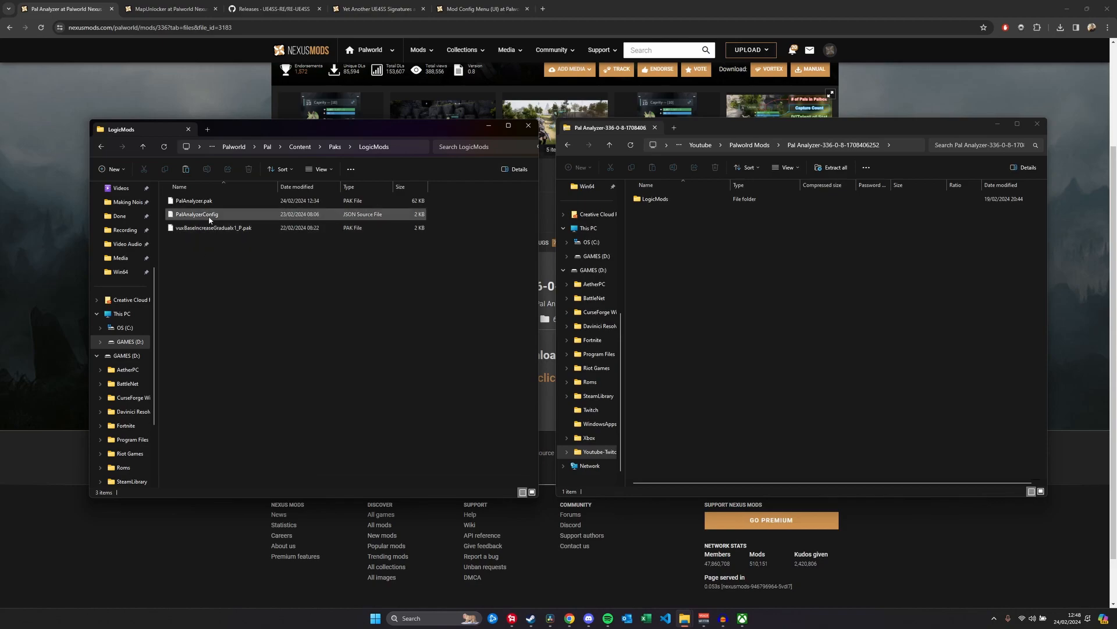
mouse_move(196, 215)
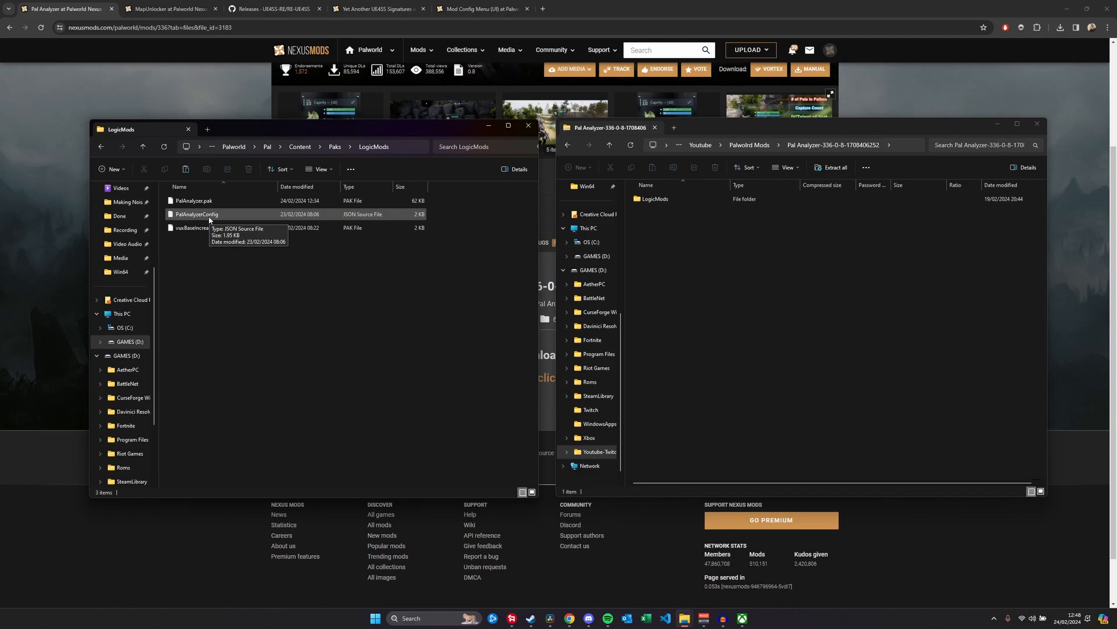
click(196, 214)
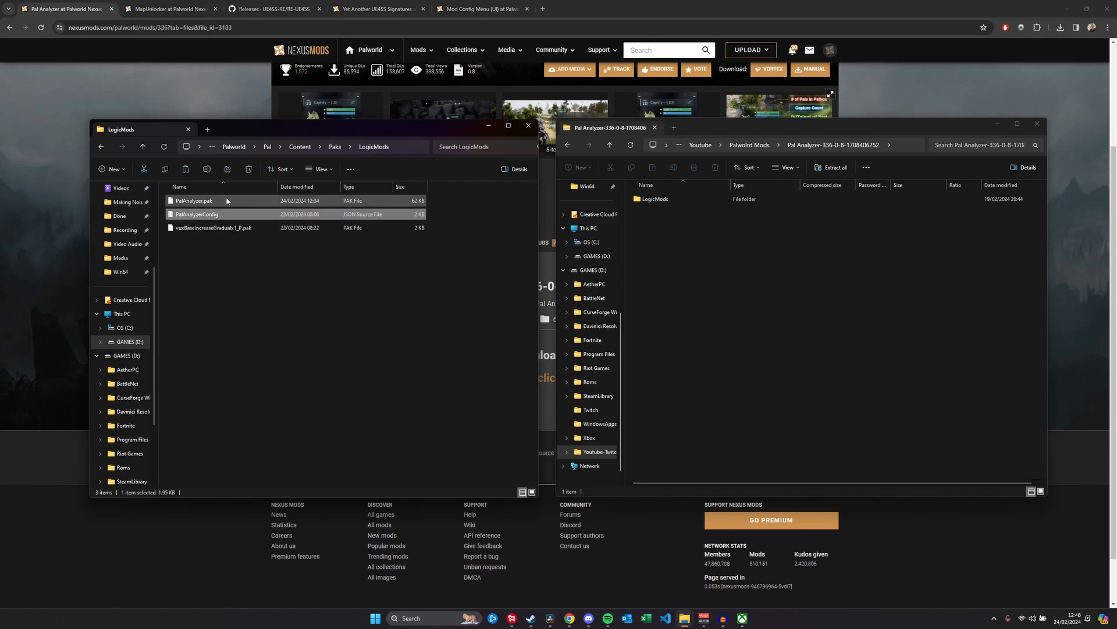
click(193, 200)
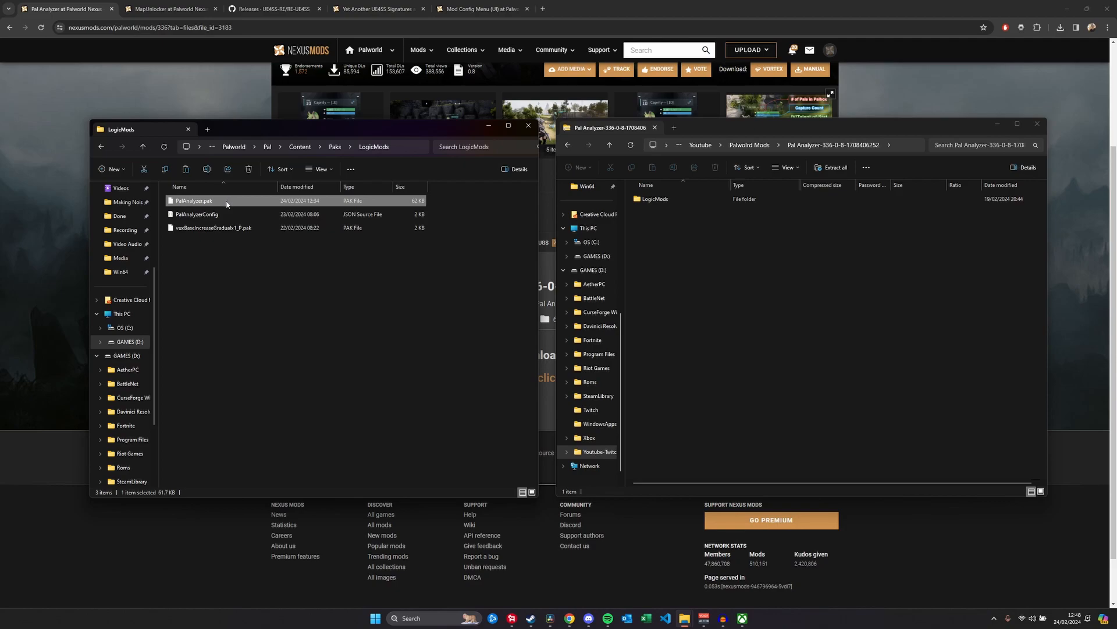
click(654, 199)
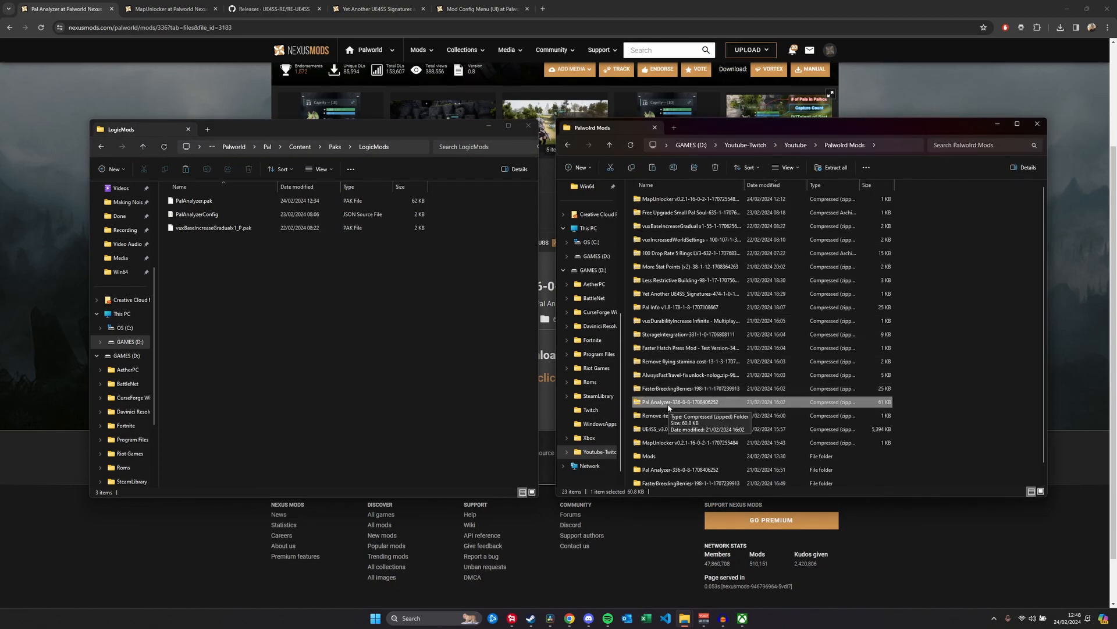
Step: Open the Pal Analyzer zip's LogicMods folder and remove the old PalAnalyzer.pak from the game's LogicMods
double_click(686, 401)
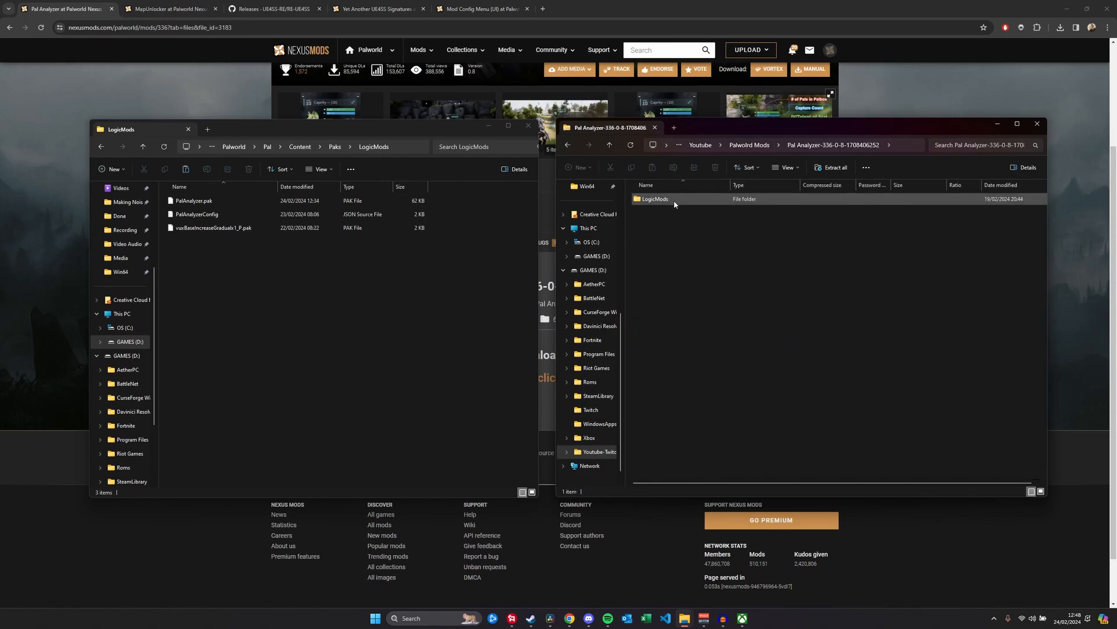
double_click(654, 198)
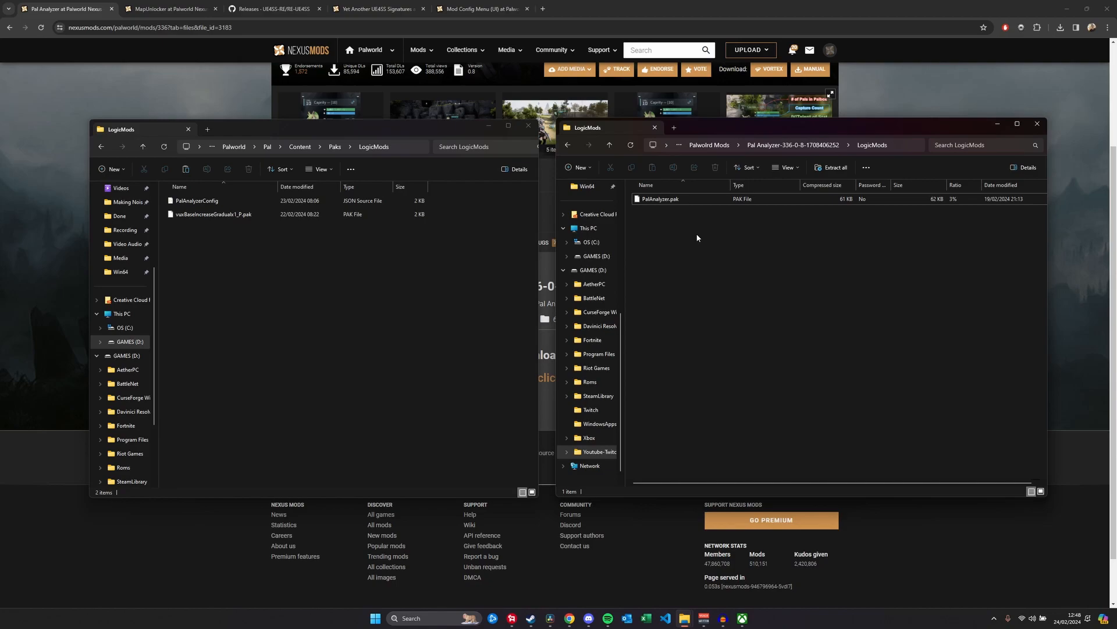
click(660, 199)
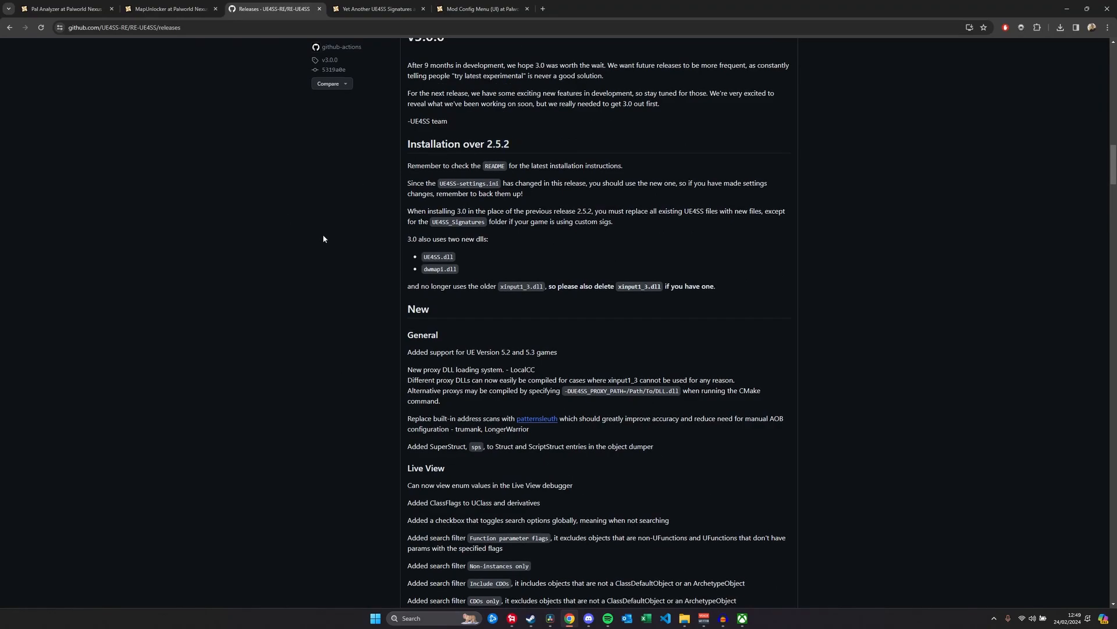
scroll(down, 3)
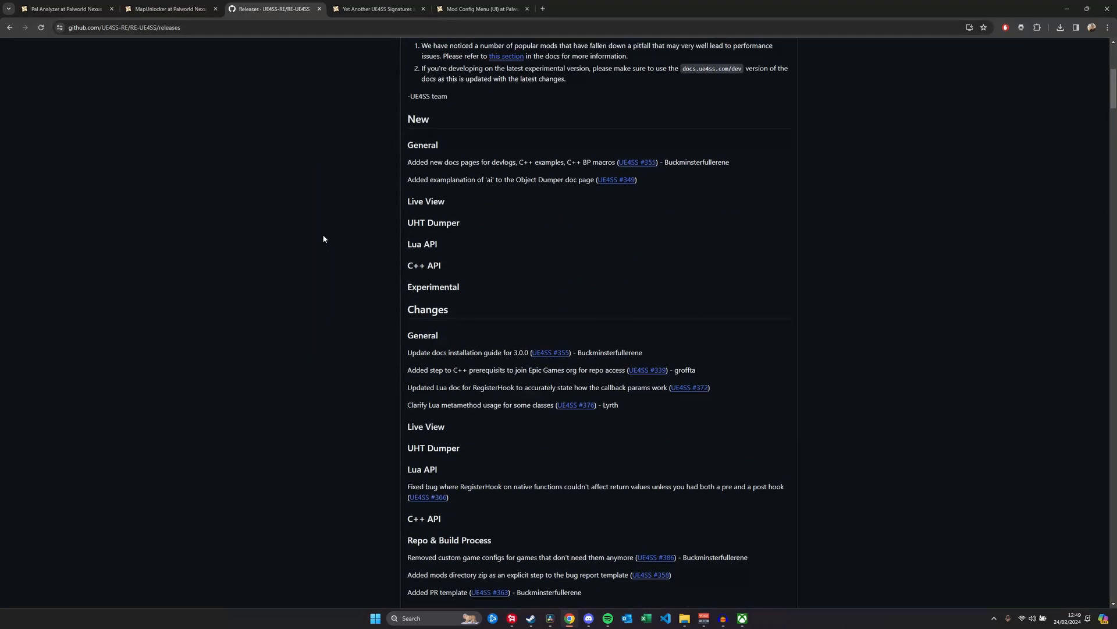
scroll(up, 3)
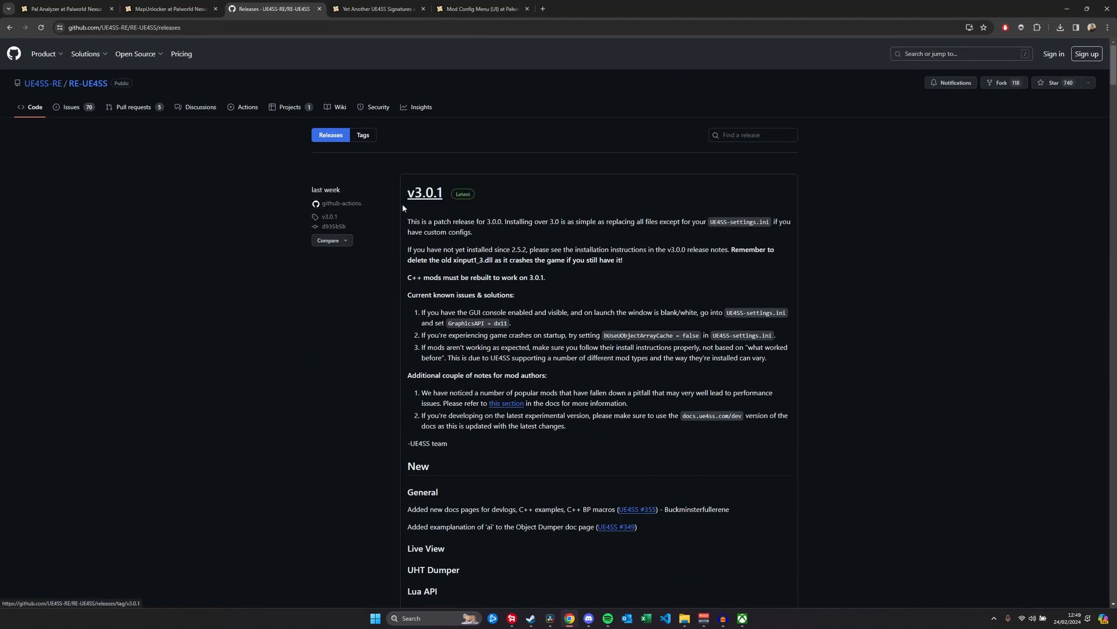
mouse_move(276, 290)
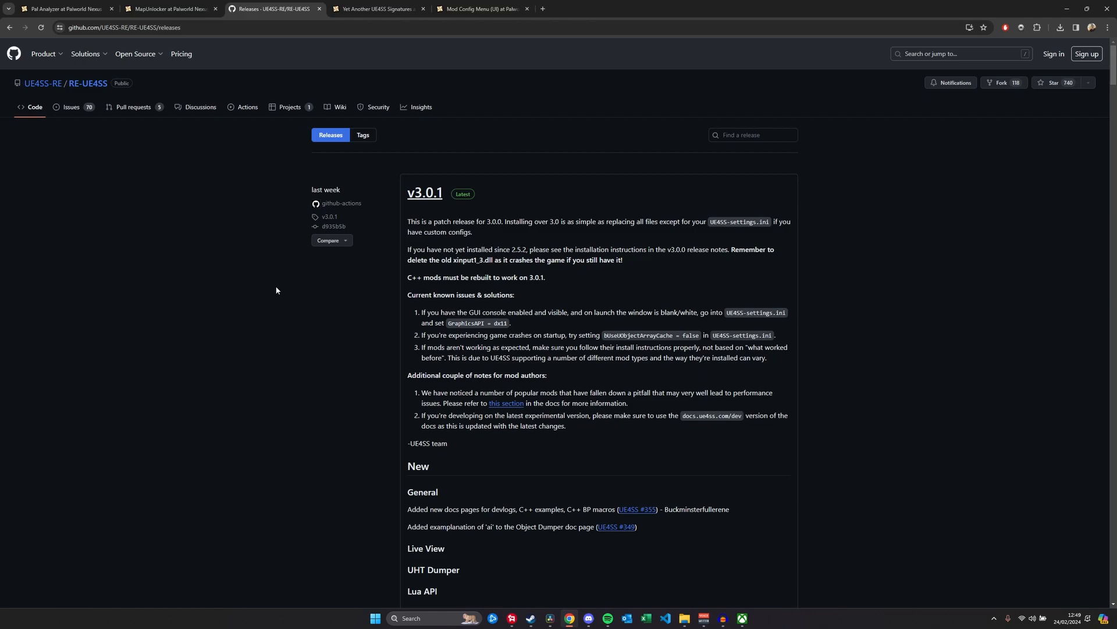
mouse_move(285, 289)
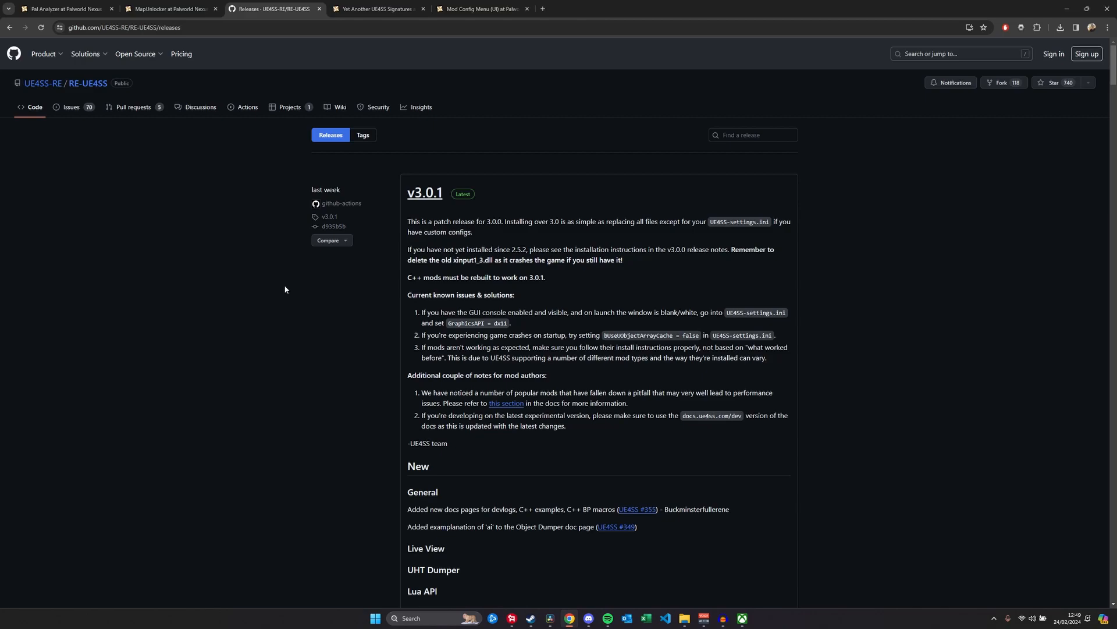
mouse_move(453, 277)
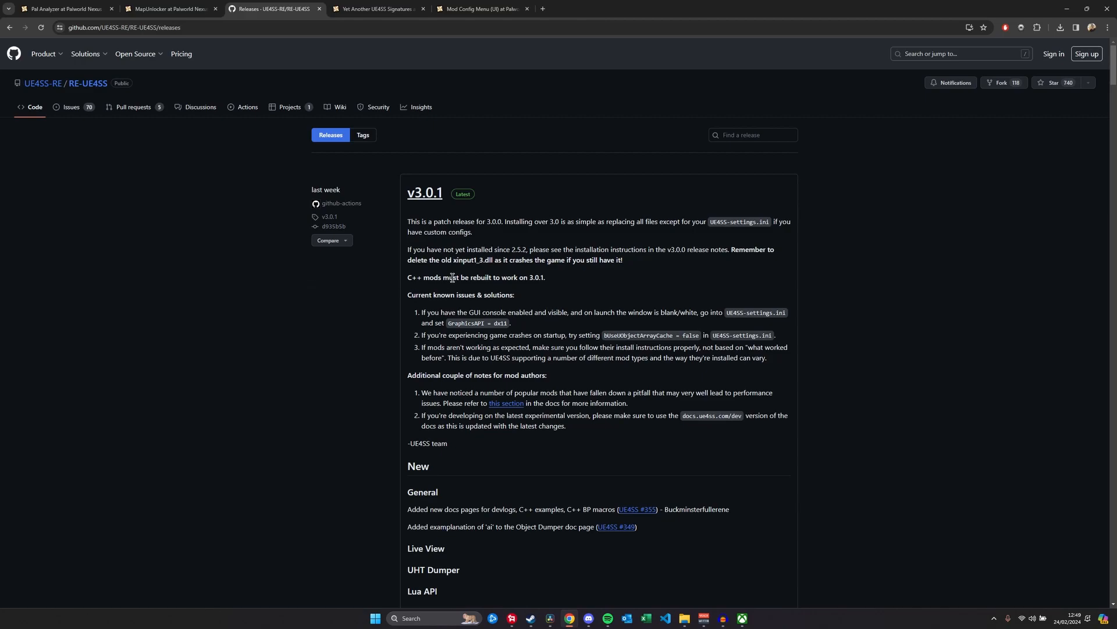
drag(412, 249, 529, 248)
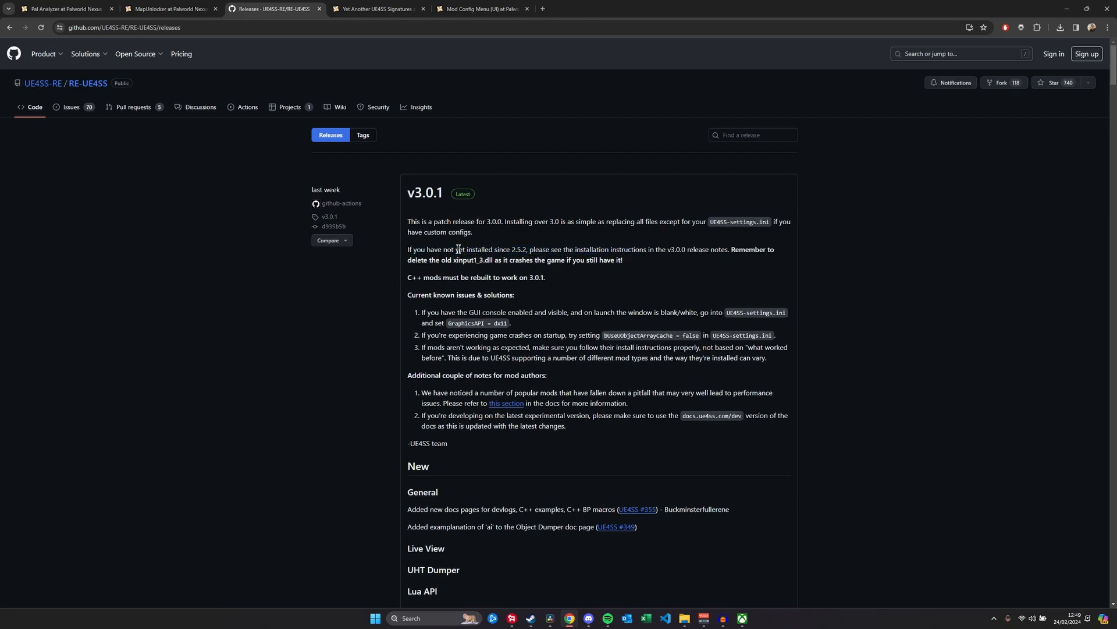
drag(426, 250, 466, 250)
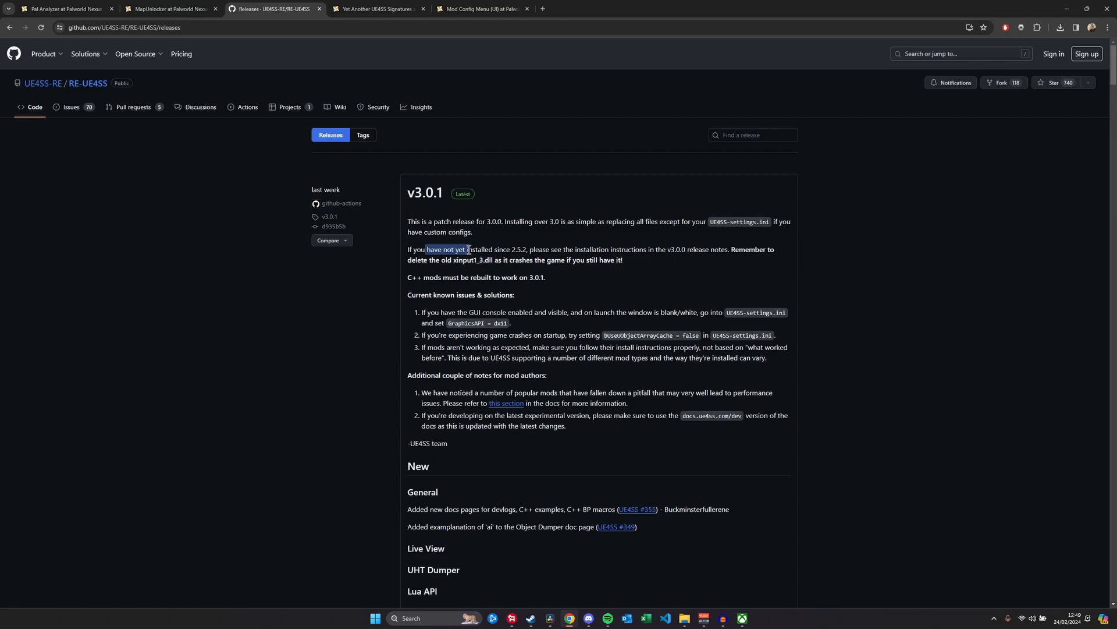
drag(468, 249, 524, 250)
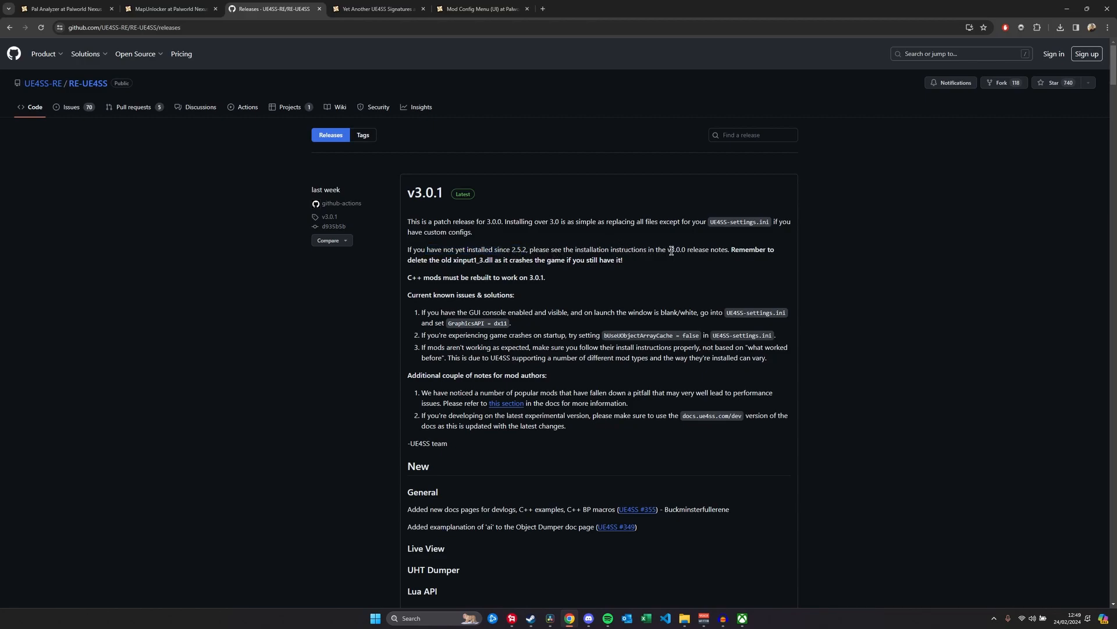
drag(669, 250, 442, 260)
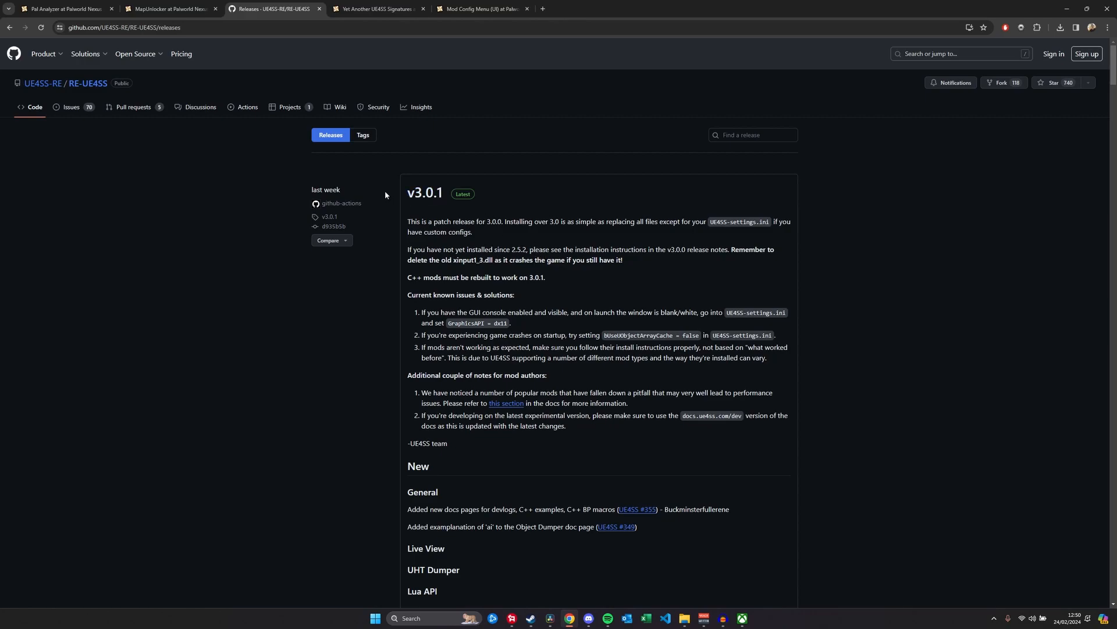
mouse_move(189, 204)
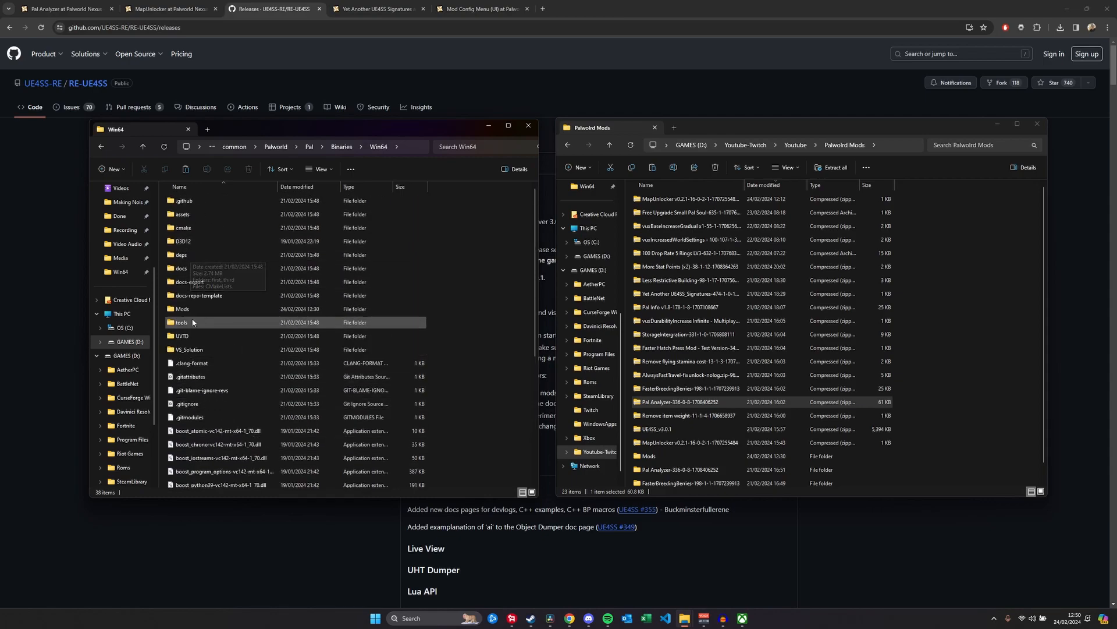
Step: Select the Win64 Mods folder and copy its path from the address bar
click(182, 308)
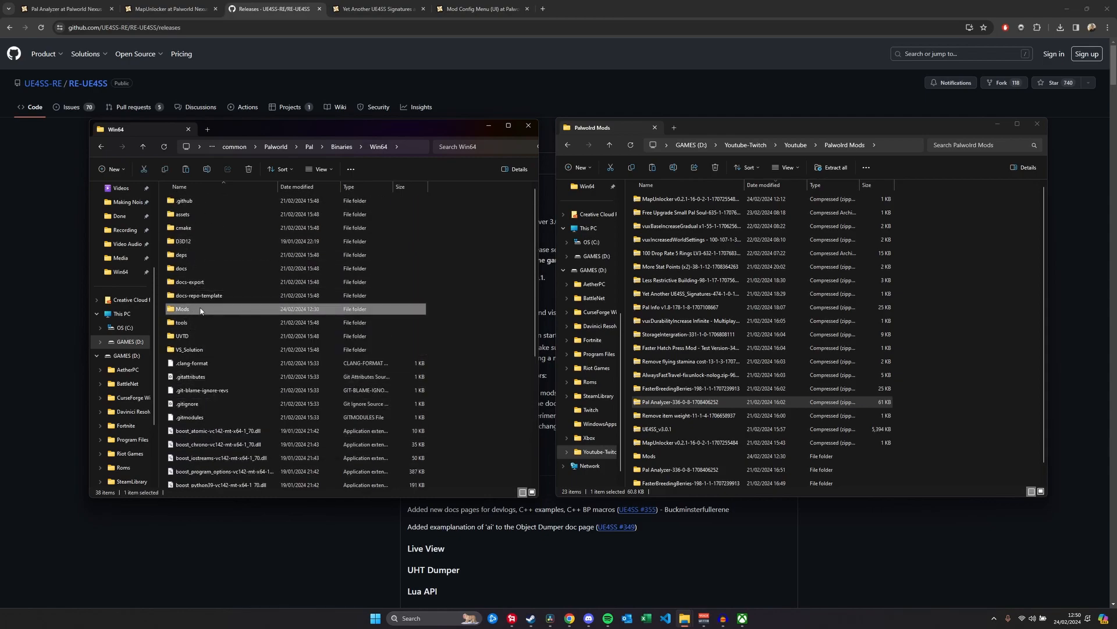
right_click(181, 309)
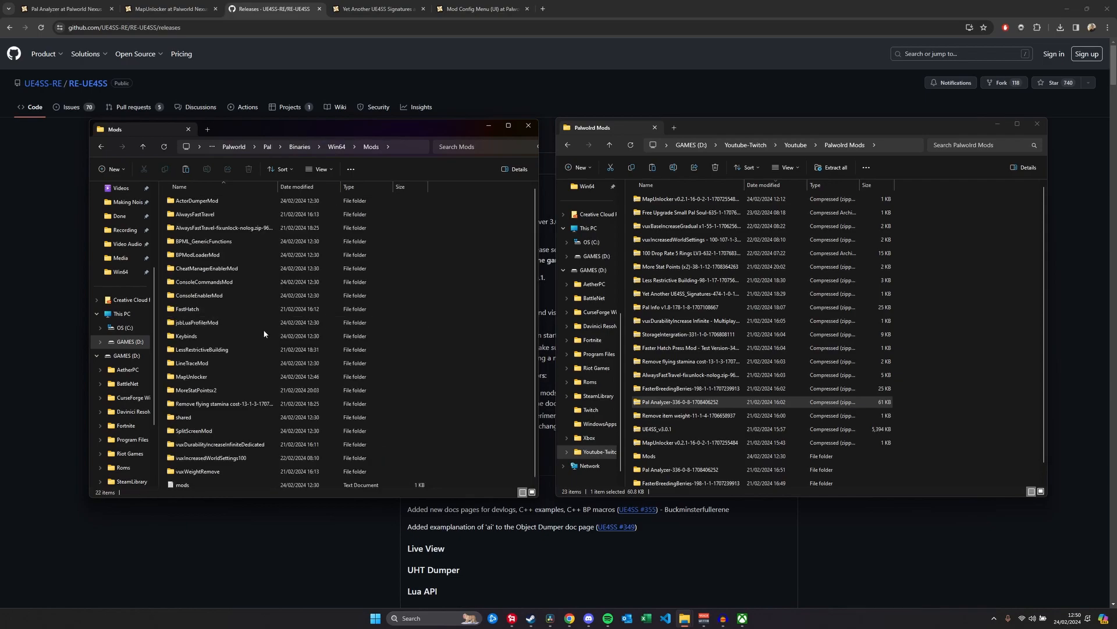
click(685, 306)
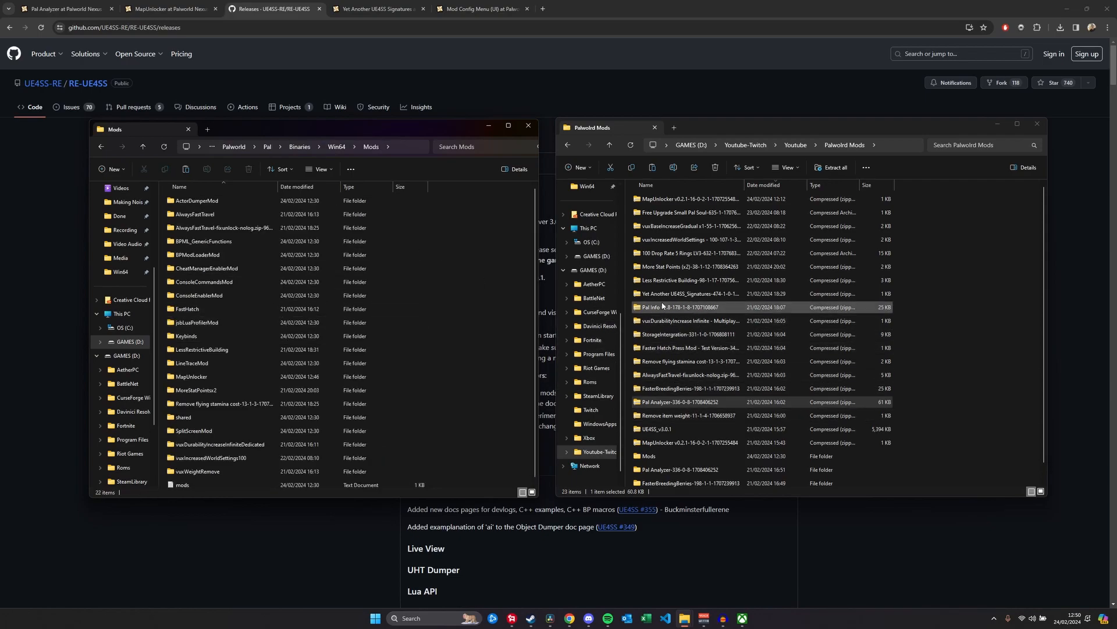
right_click(649, 306)
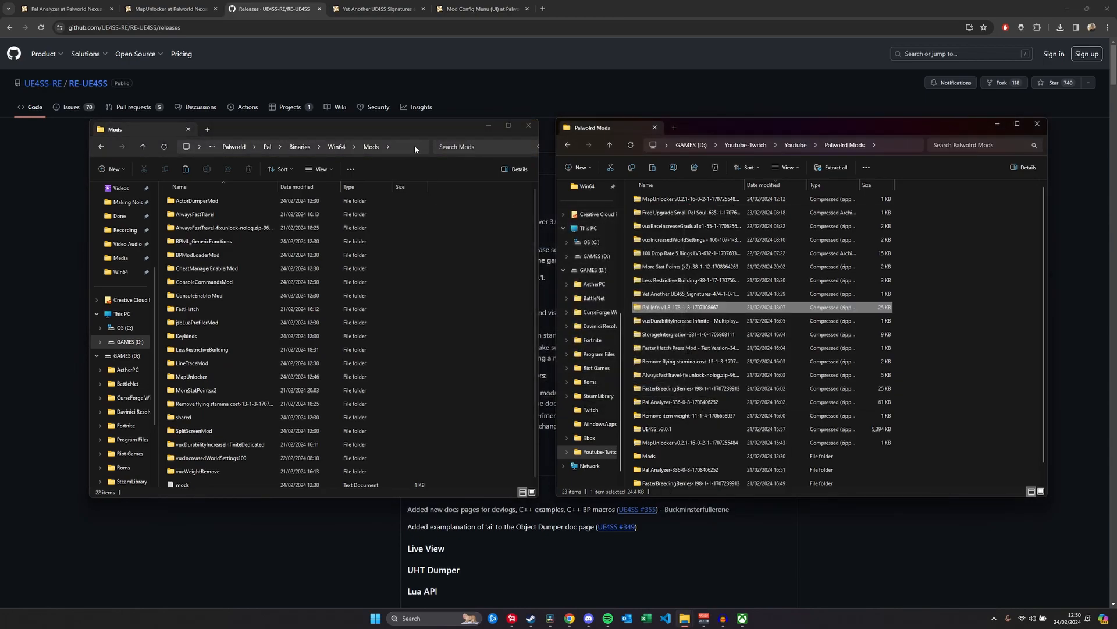
right_click(388, 146)
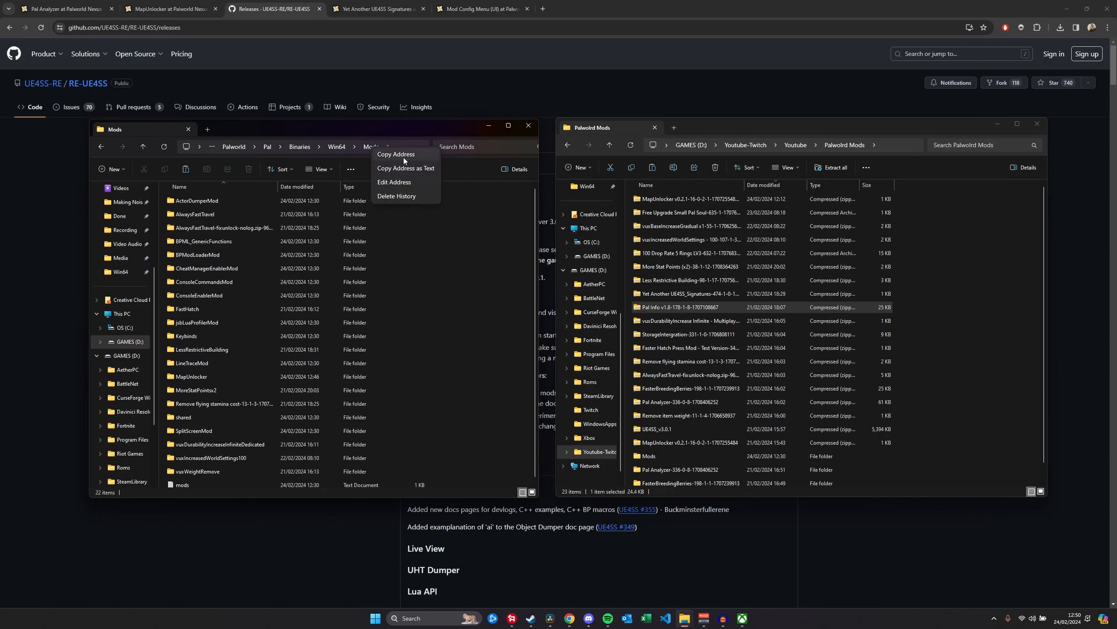
click(684, 308)
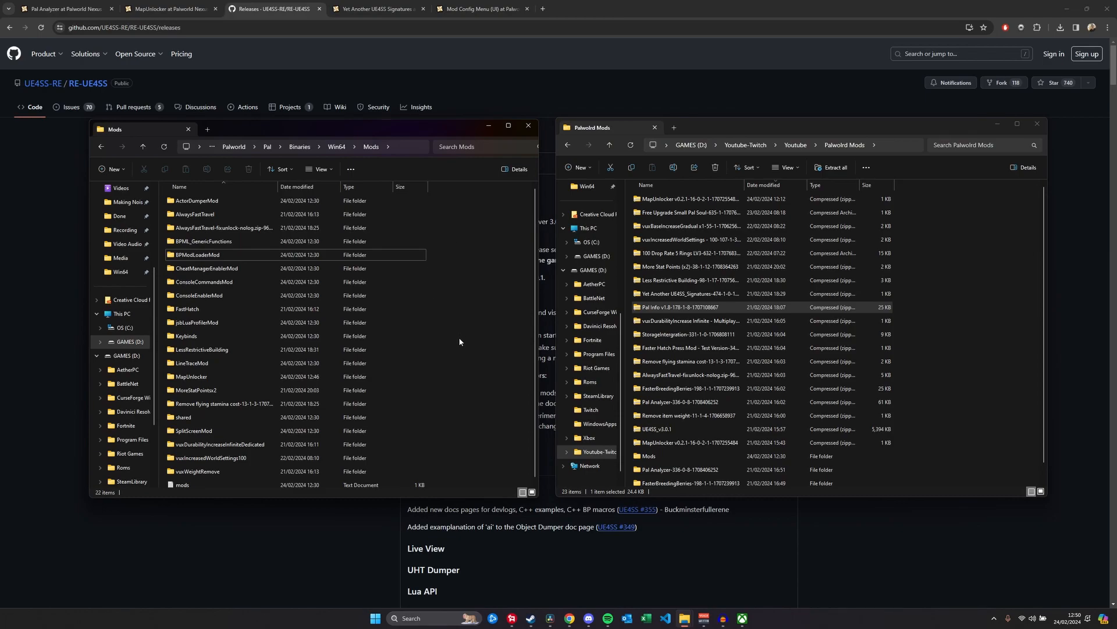
Step: Switch to the Yet Another UE4SS Signatures tab and show its Description page
click(378, 9)
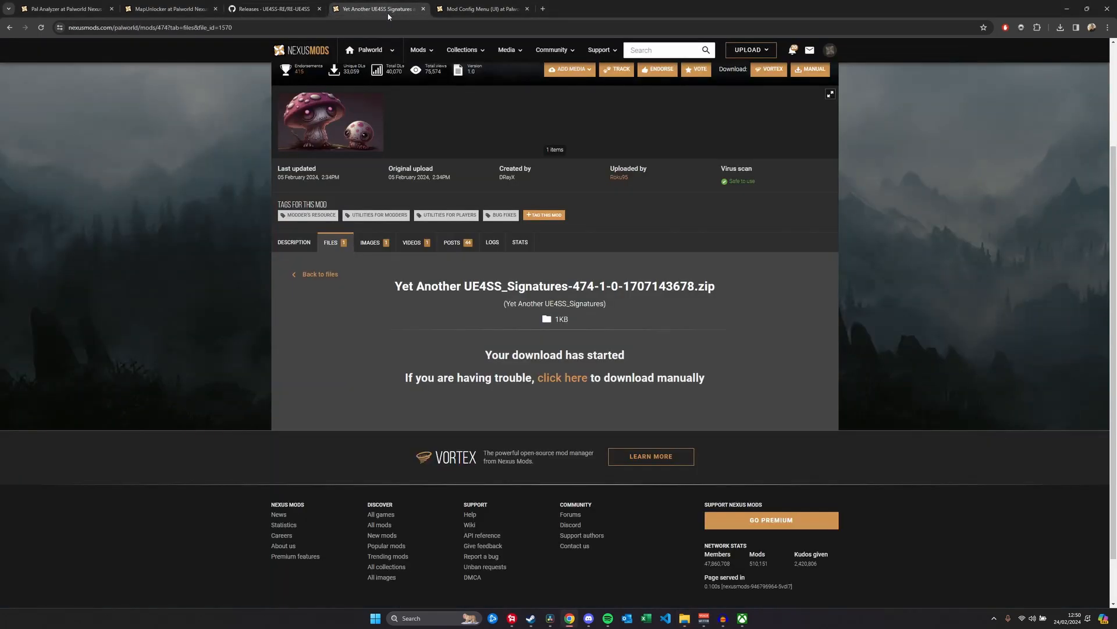
click(293, 241)
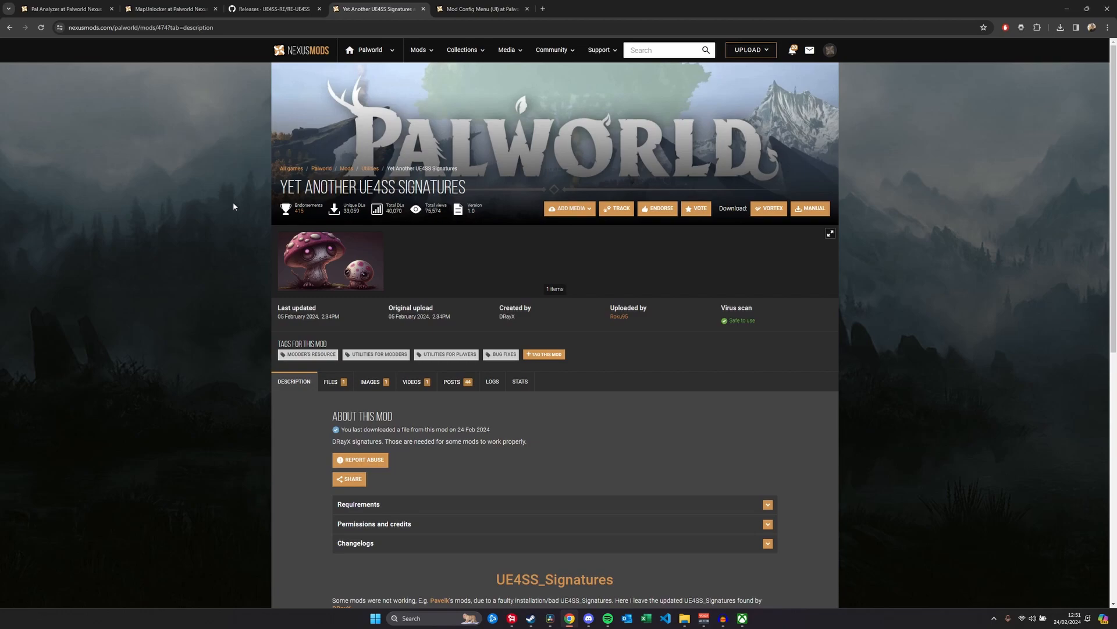
mouse_move(260, 219)
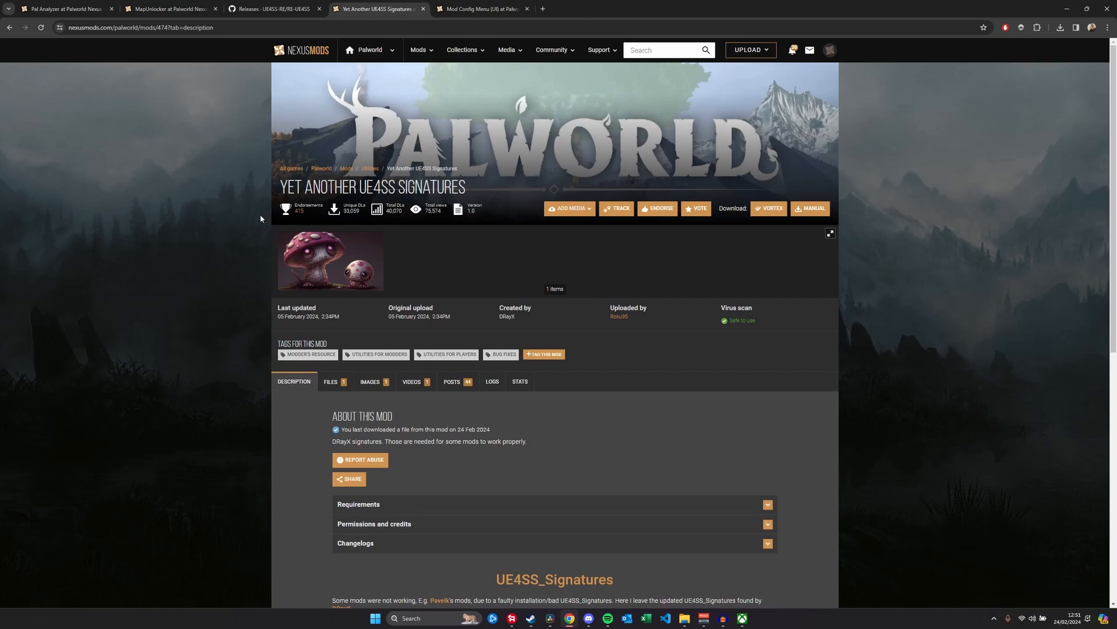
mouse_move(369, 117)
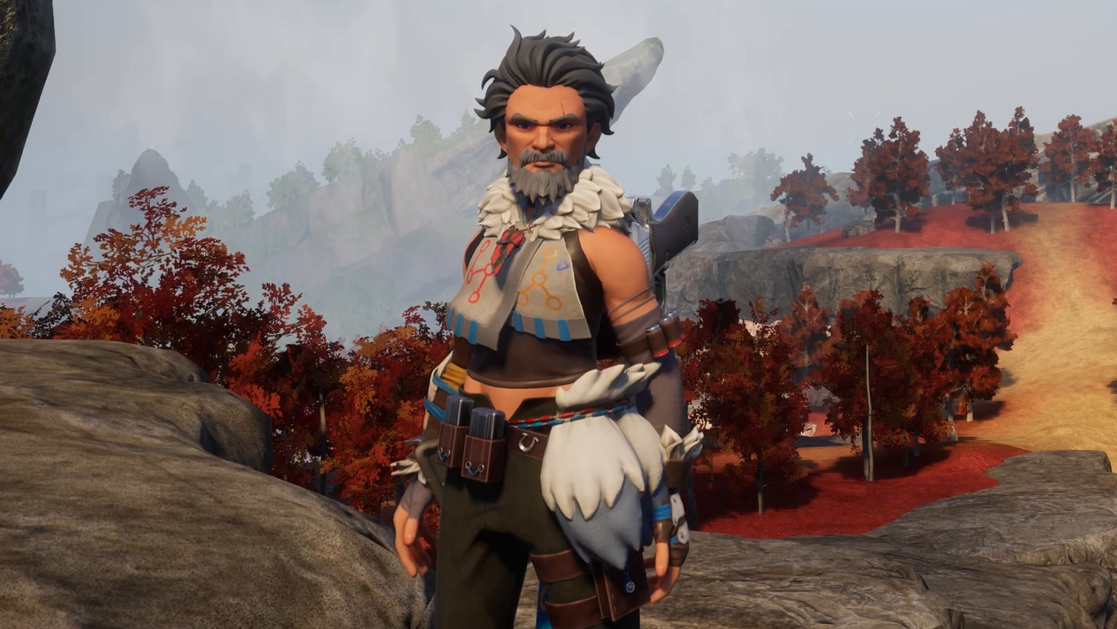
Step: Switch to Palworld showing the character on a rocky autumn hillside
click(565, 557)
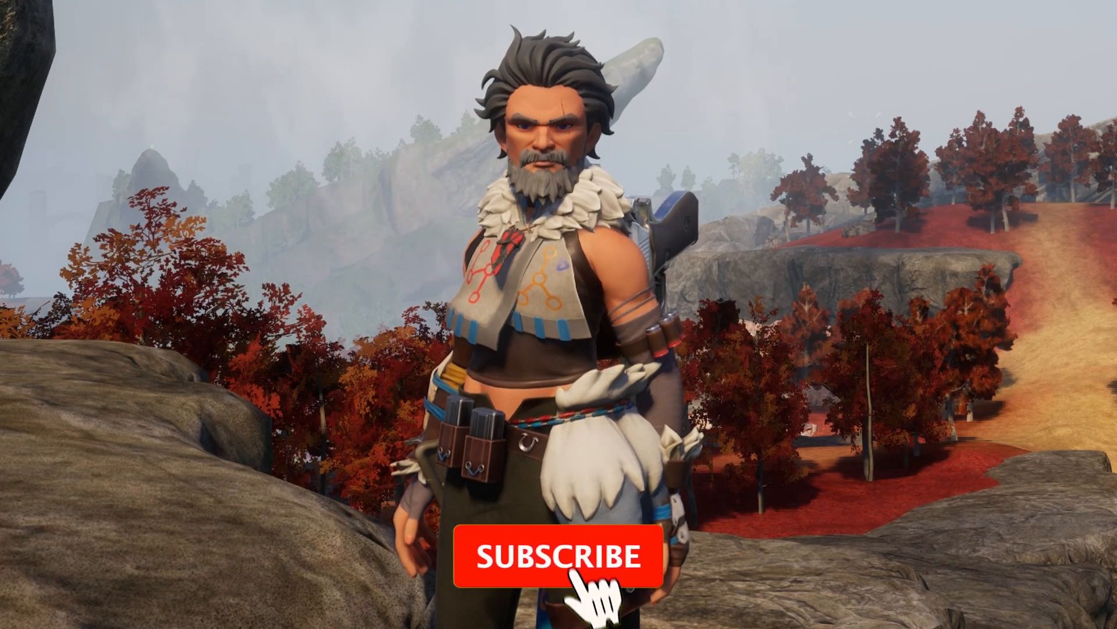